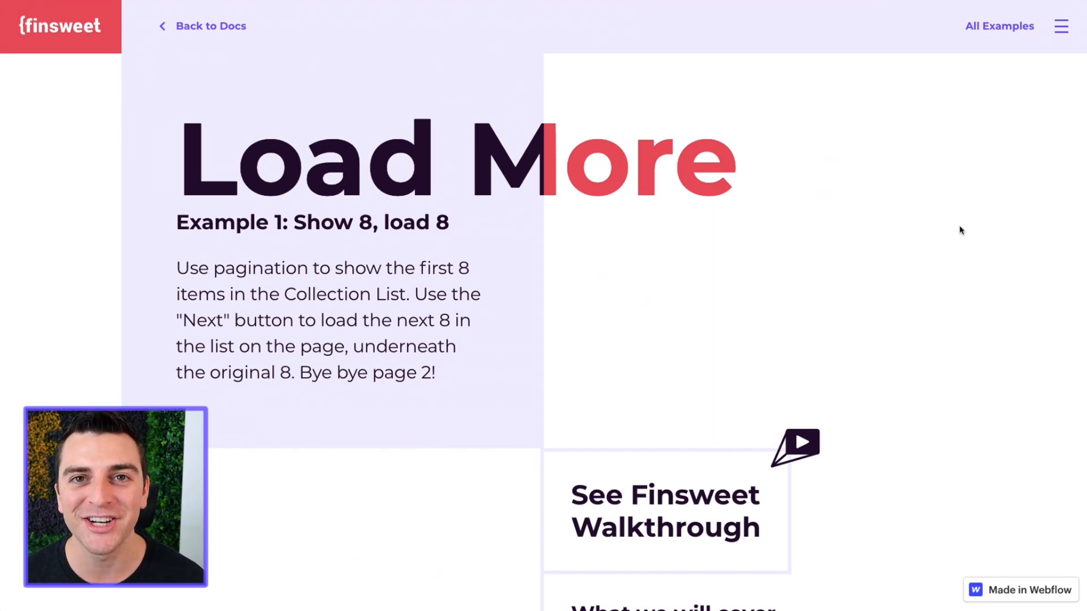
# Step: Scroll past the intro and video to the eight-project list with its Next button
pyautogui.scroll(-3)
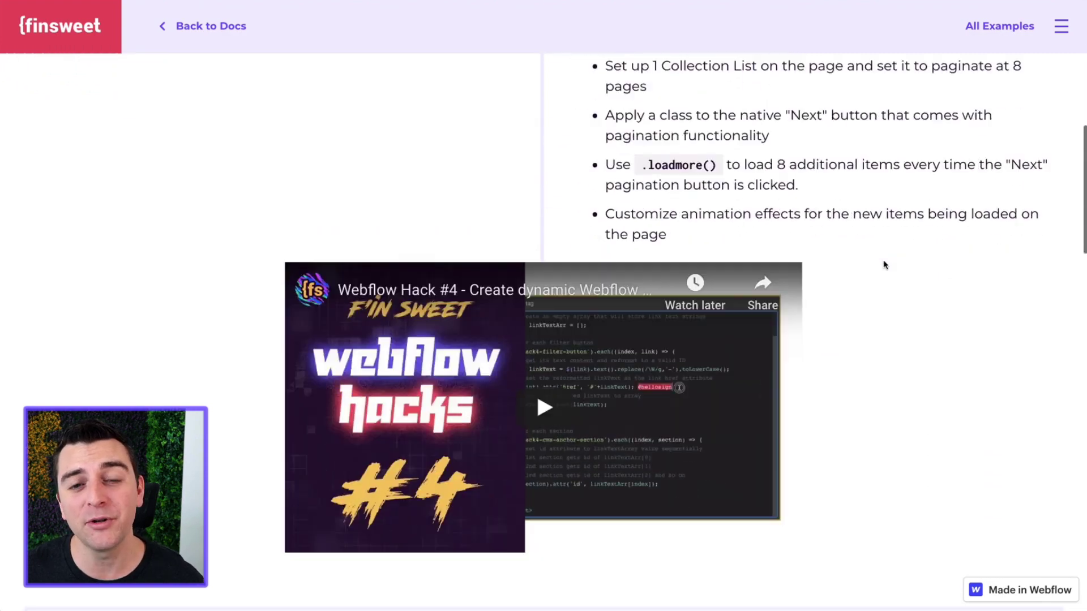
pyautogui.scroll(-3)
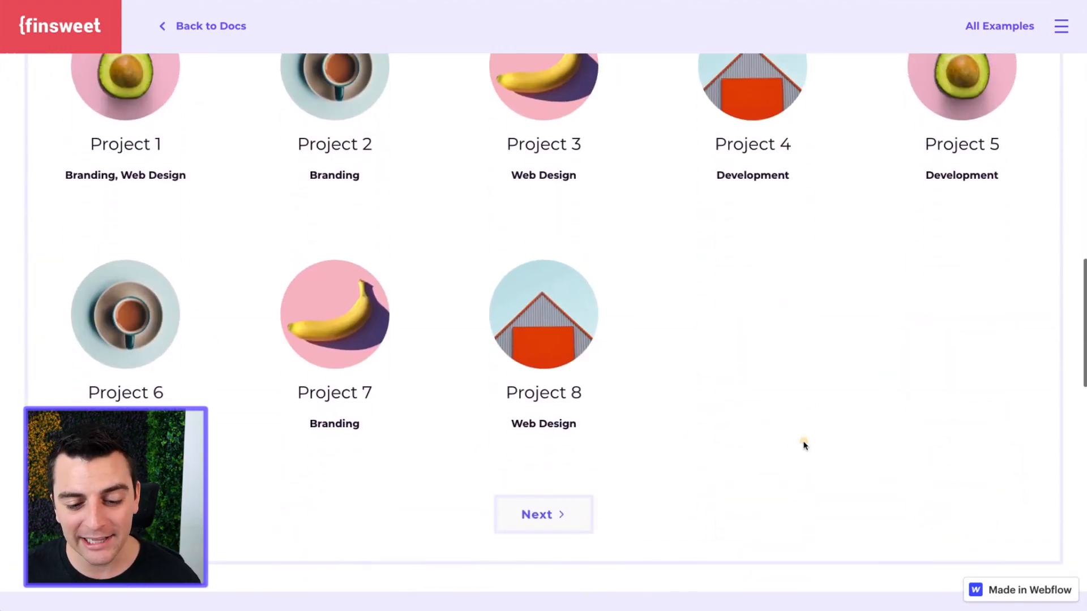
pyautogui.moveTo(712, 400)
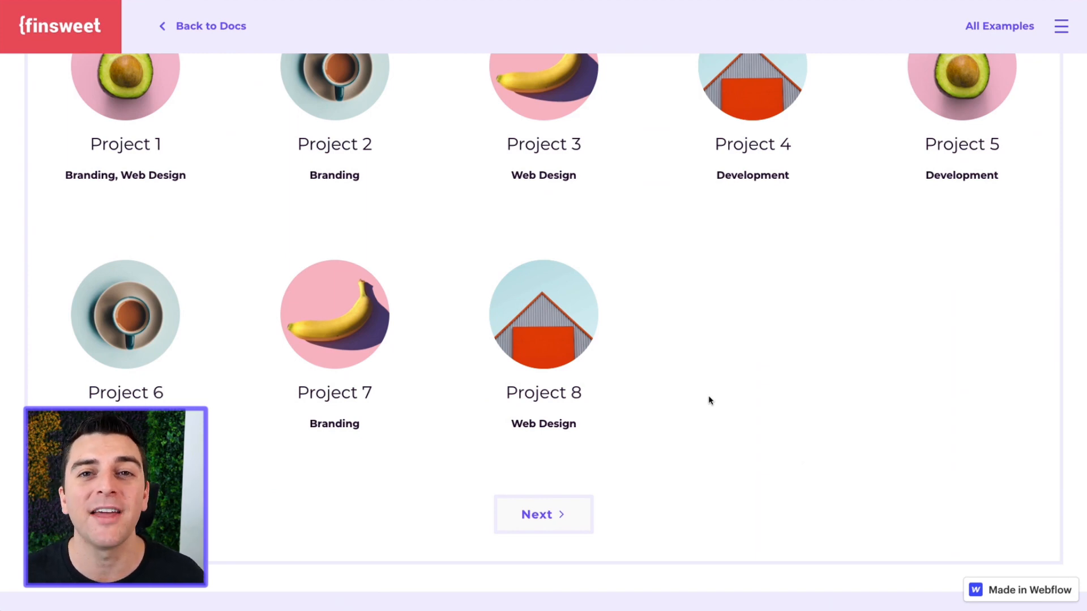
pyautogui.scroll(-3)
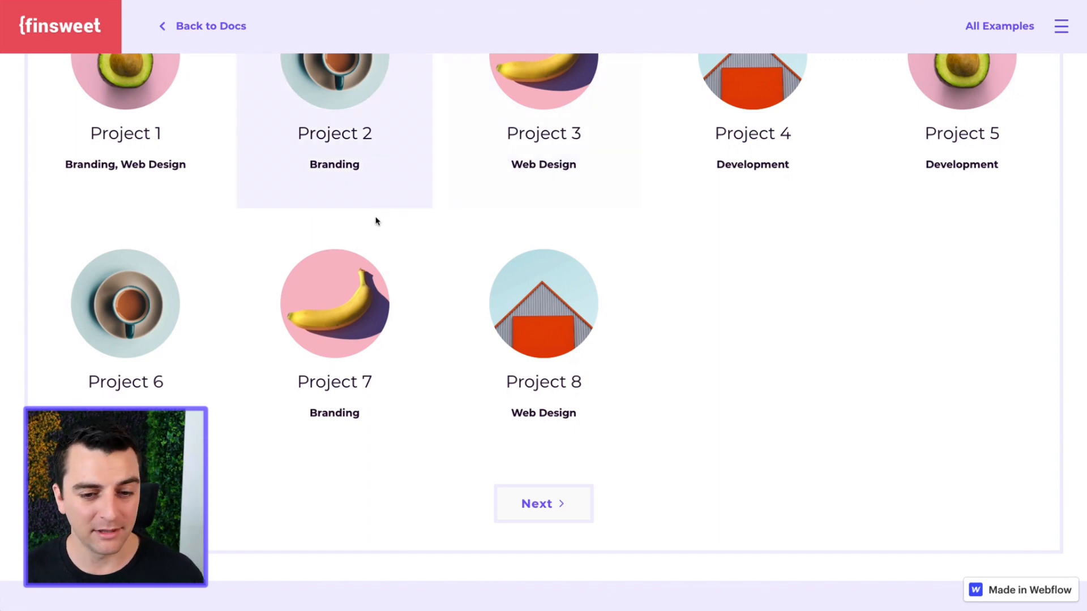
pyautogui.moveTo(538, 504)
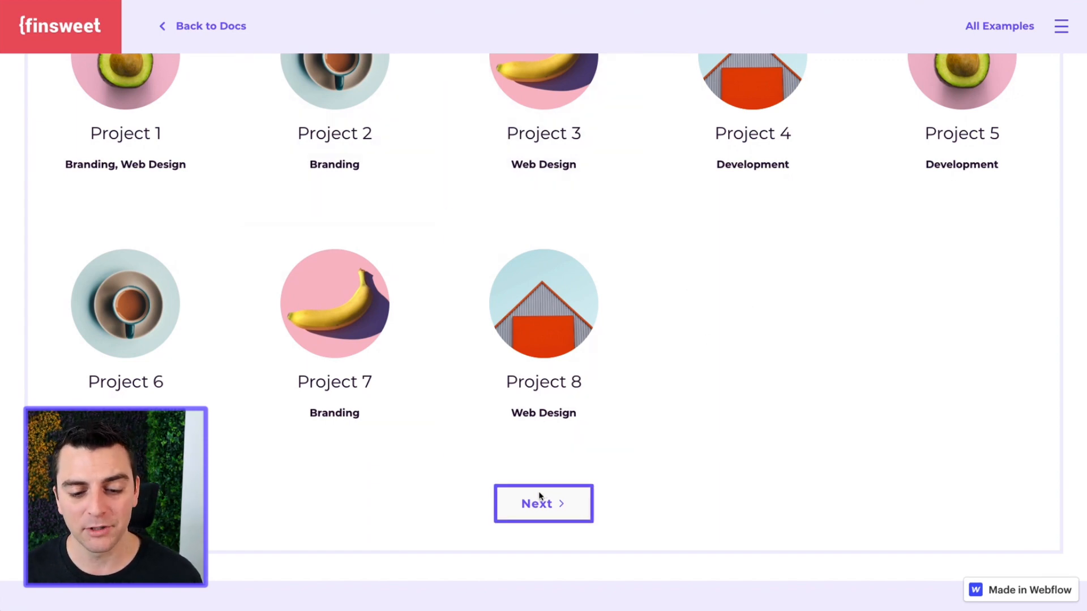
# Step: Load two more batches of eight projects and scroll down through the growing list
pyautogui.click(543, 504)
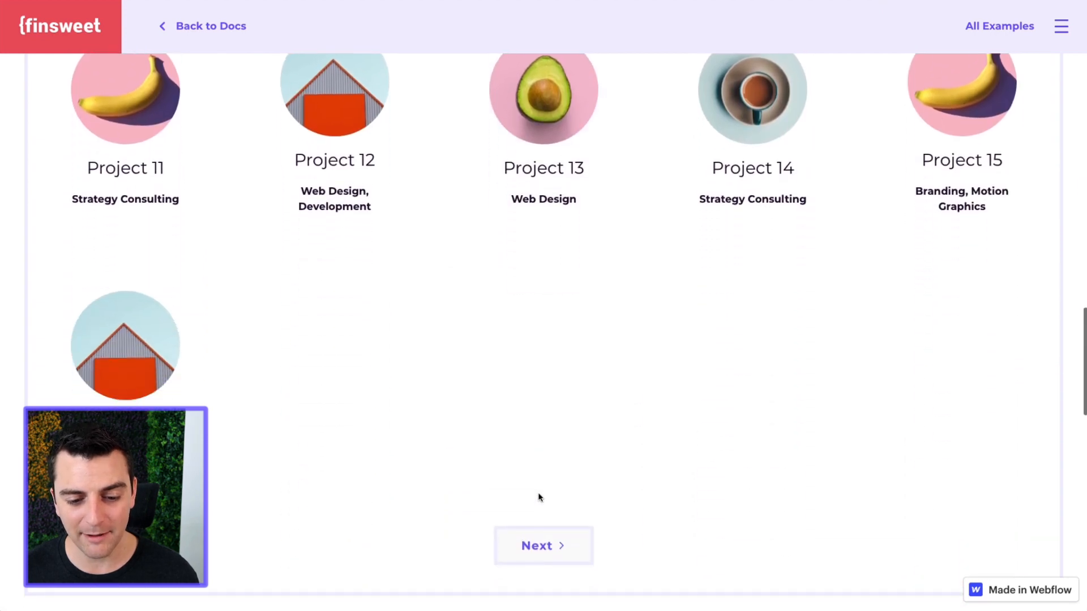
pyautogui.click(543, 546)
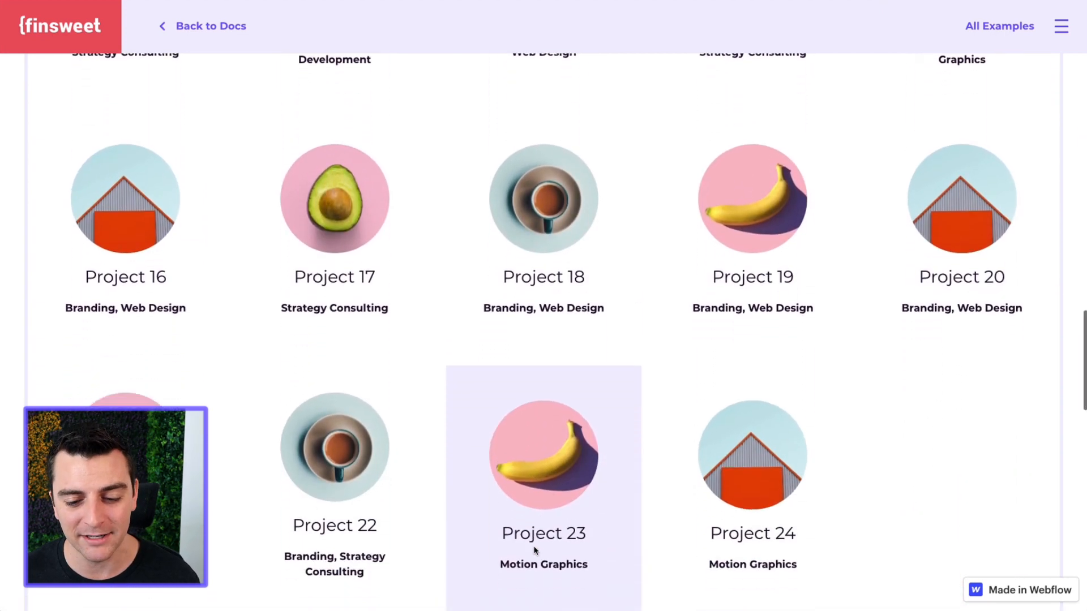
pyautogui.scroll(-3)
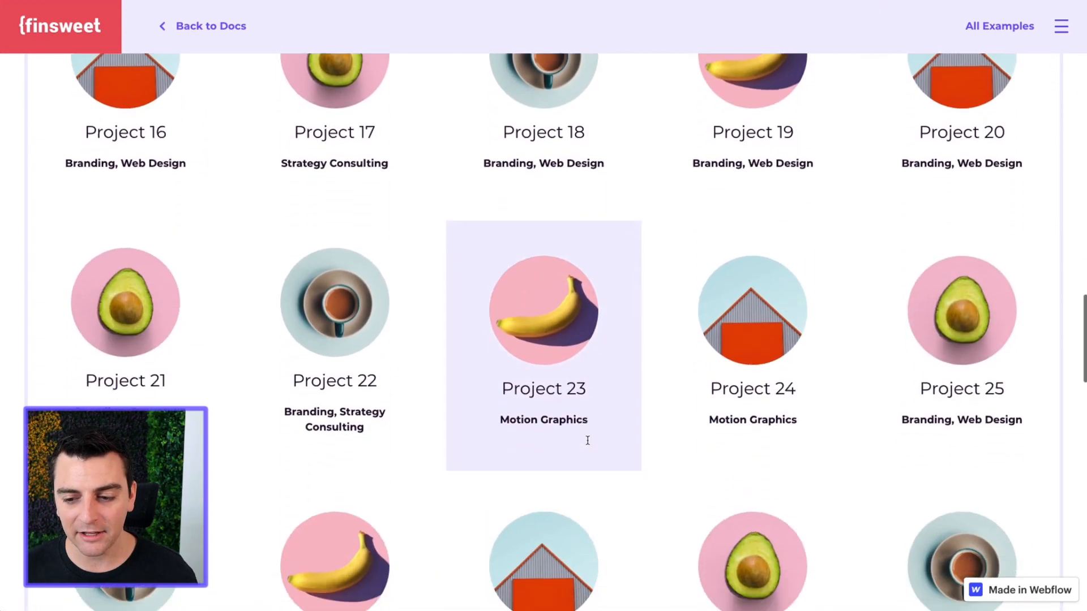
pyautogui.scroll(-3)
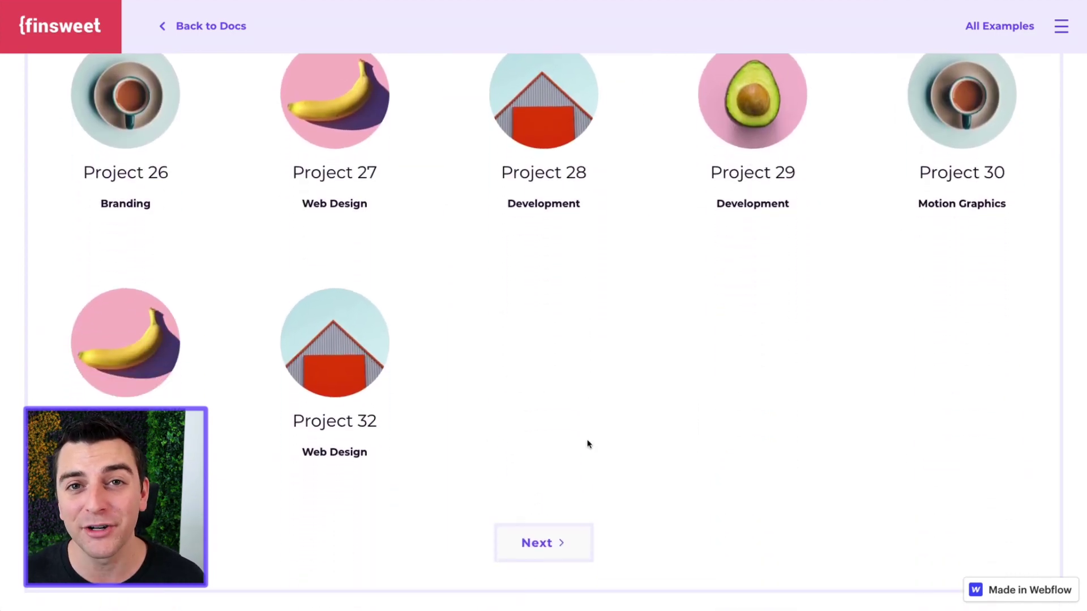
pyautogui.scroll(-3)
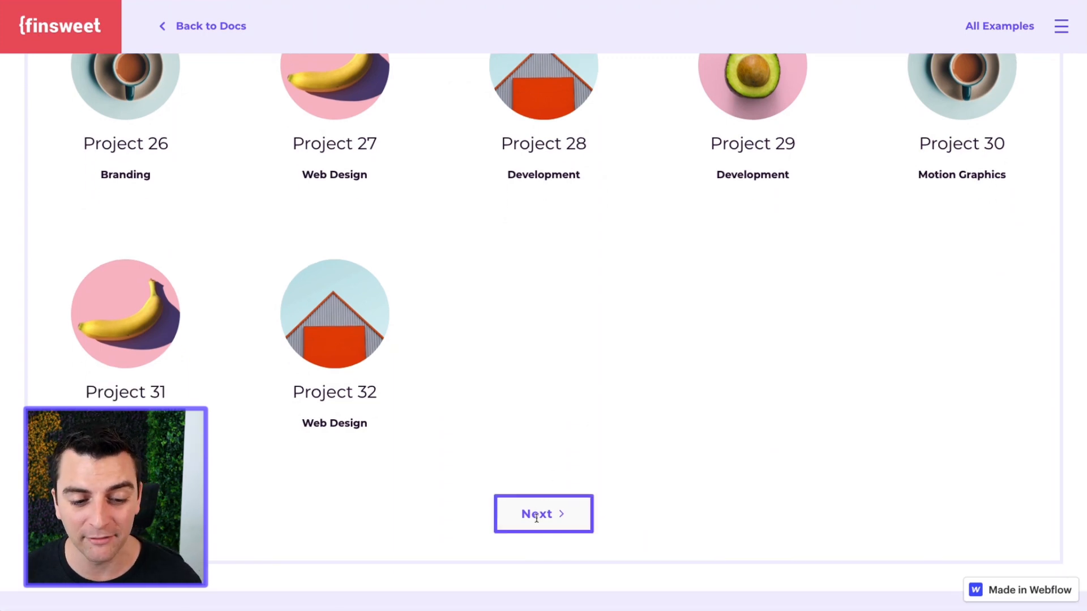
# Step: Load the remaining batches until all 45 projects show and the Next button disappears
pyautogui.click(543, 514)
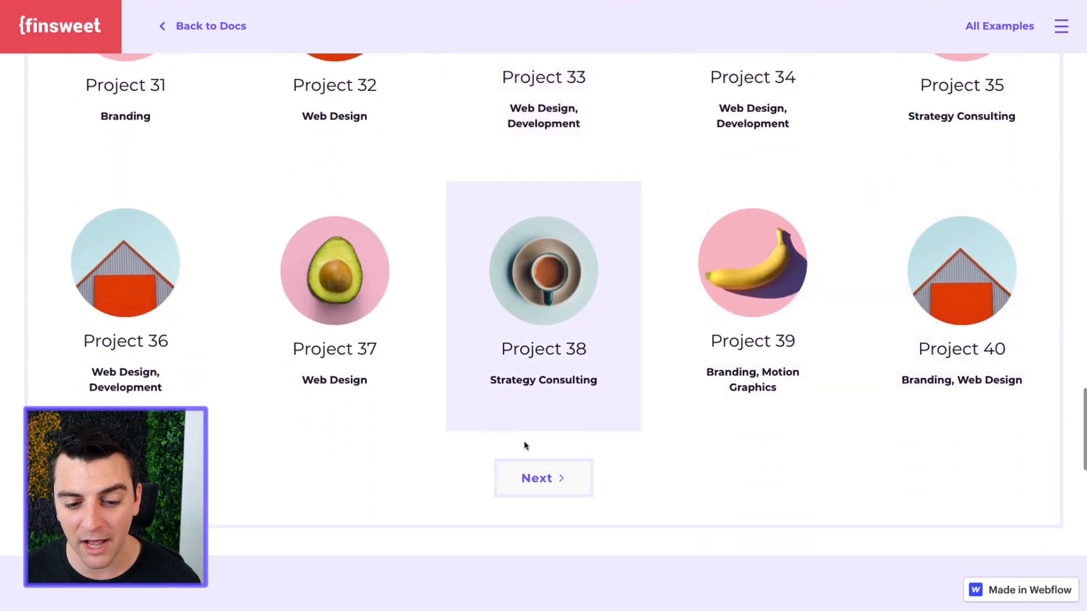
pyautogui.click(543, 478)
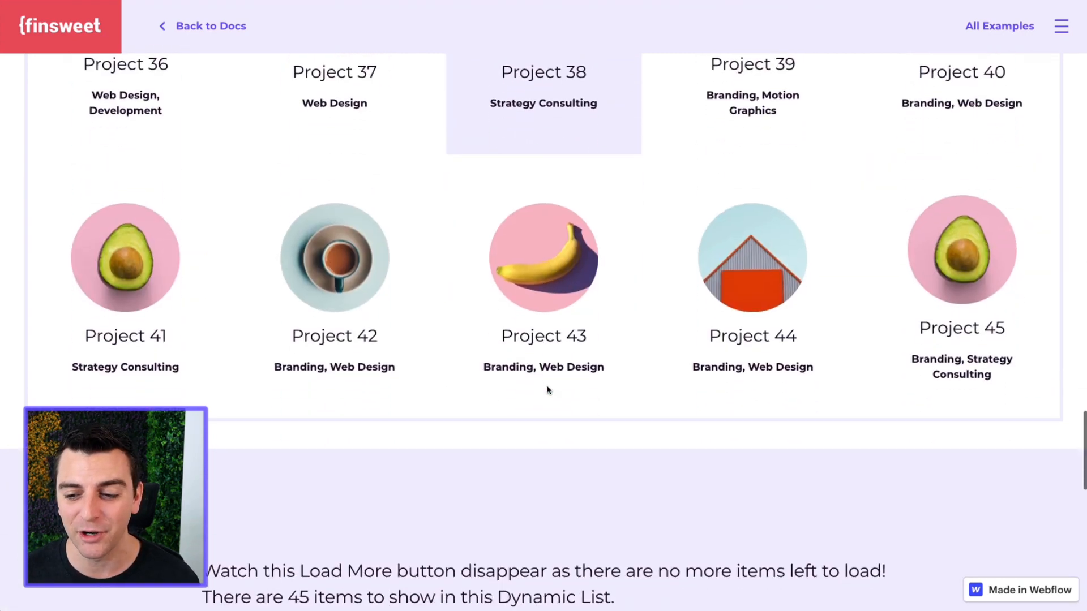
pyautogui.scroll(-3)
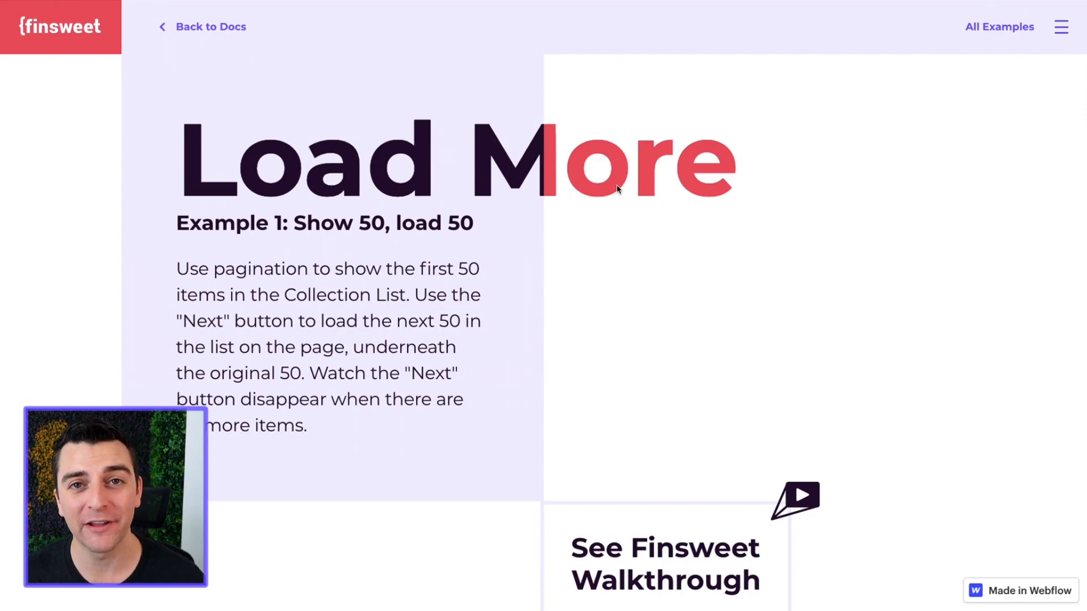
# Step: Scroll the 50-item list and append the next batches after Project 50 and Project 100
pyautogui.scroll(-3)
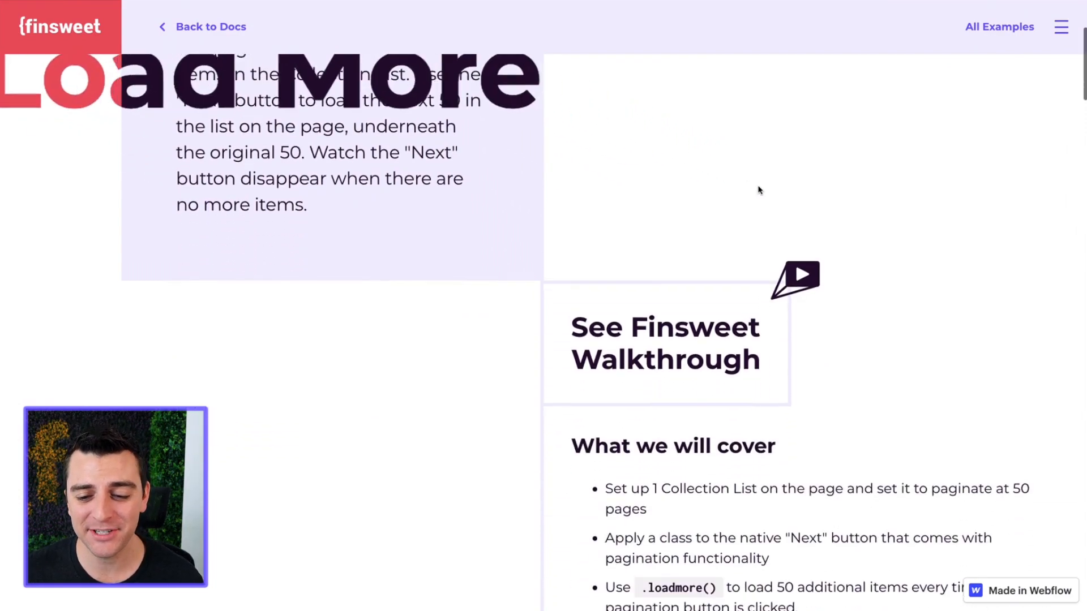
pyautogui.scroll(-3)
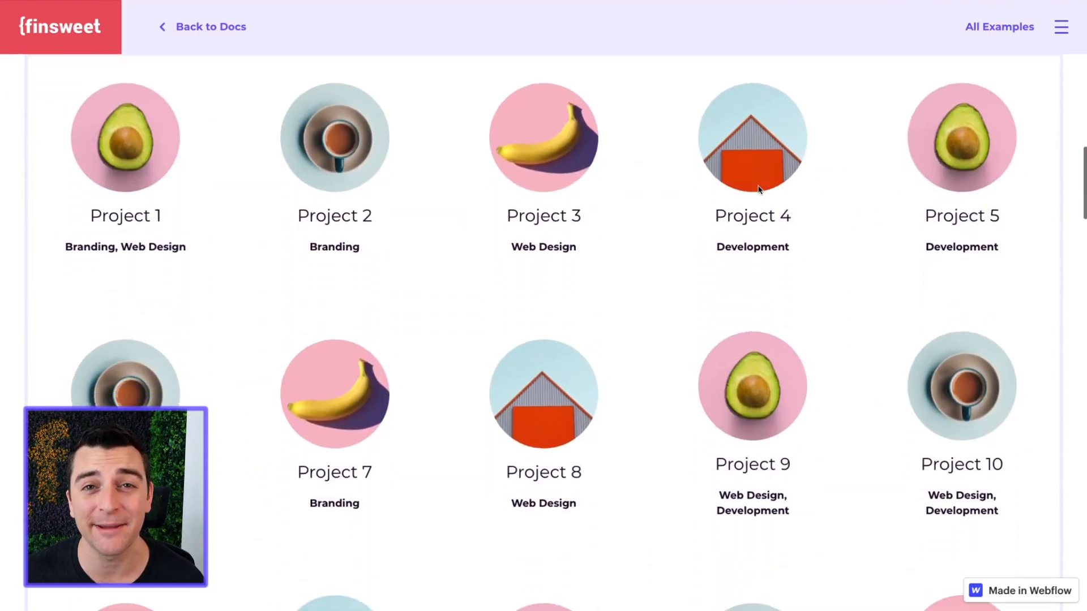
pyautogui.scroll(-3)
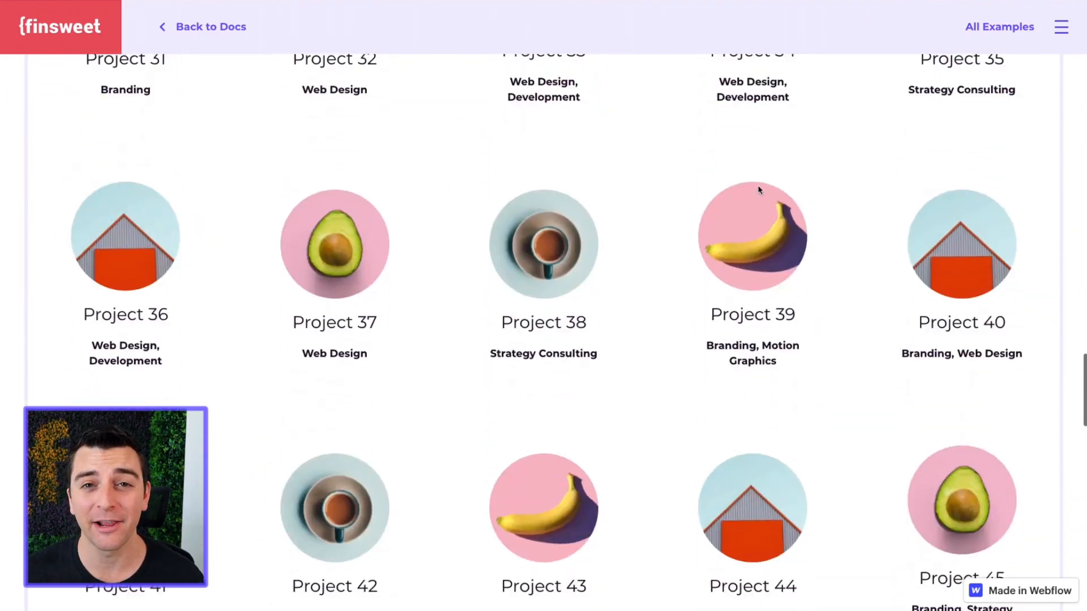
pyautogui.scroll(-3)
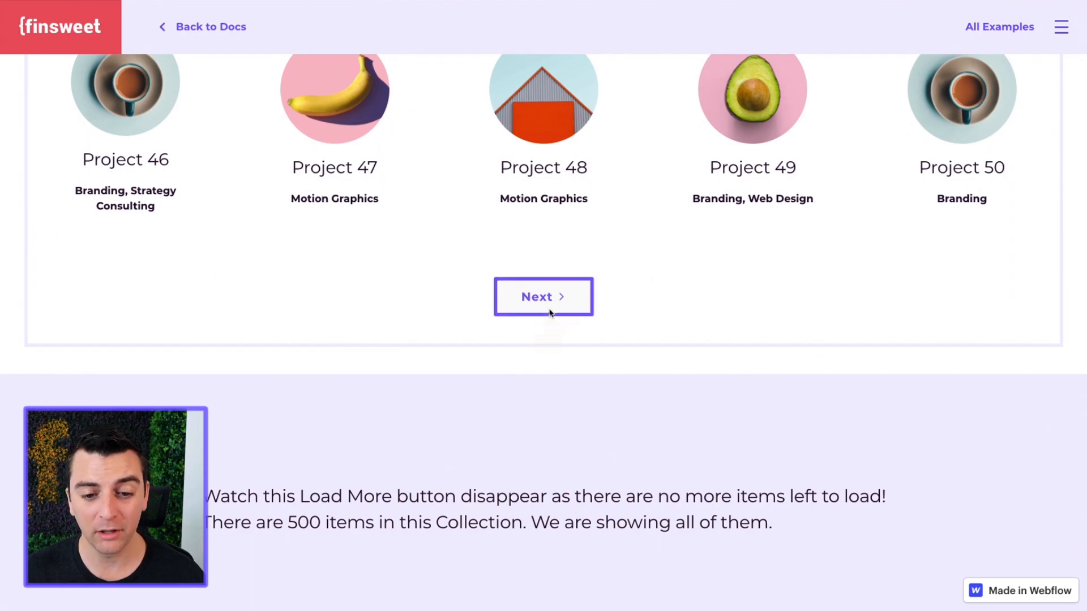
pyautogui.click(544, 297)
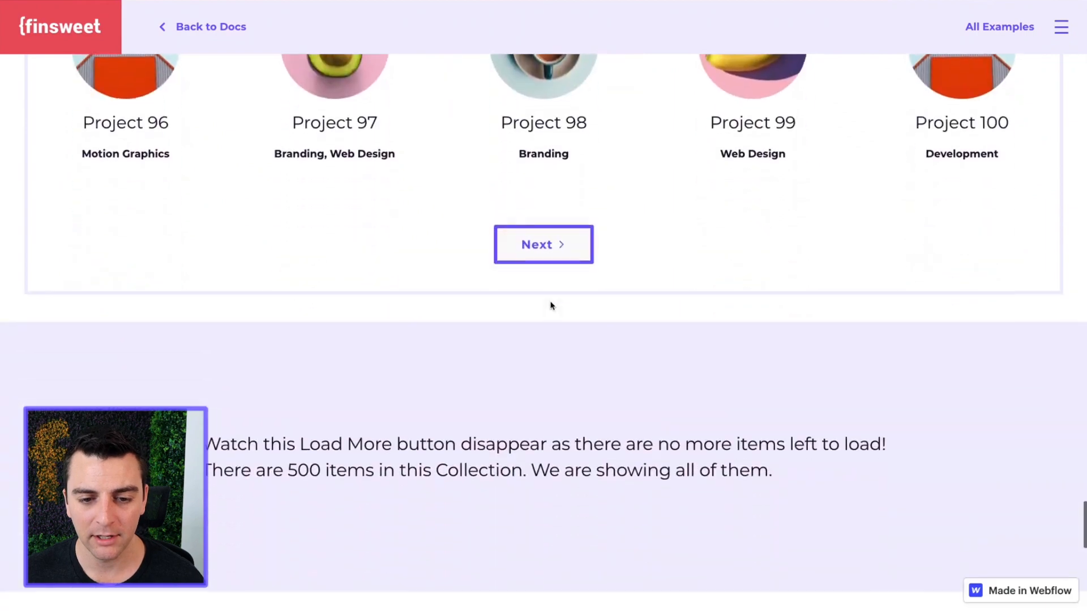
pyautogui.click(544, 245)
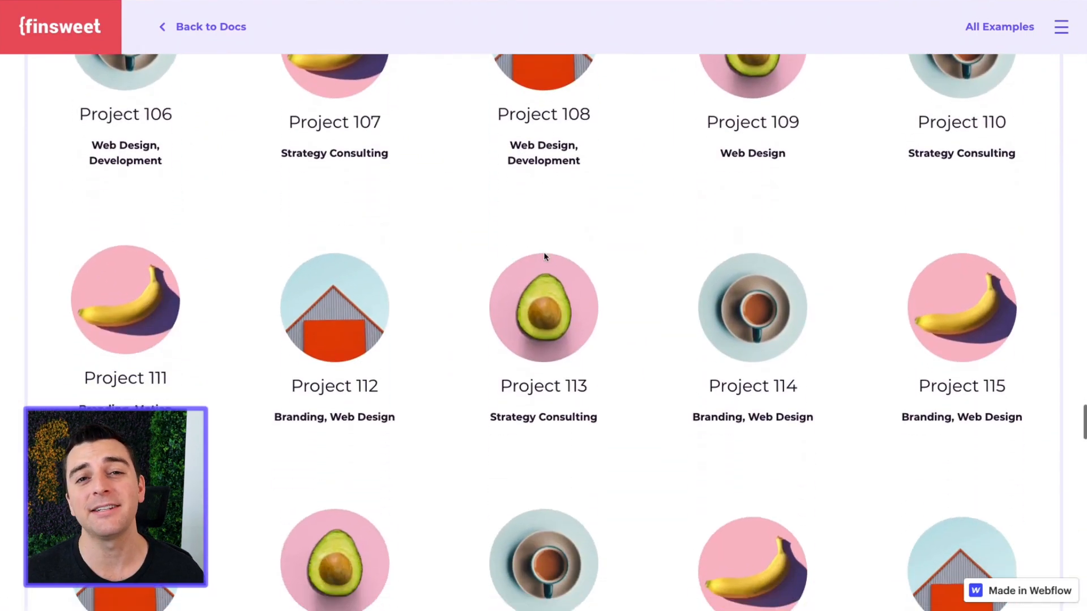
# Step: Scroll on and load the batch after Project 150 onto the same page
pyautogui.scroll(-3)
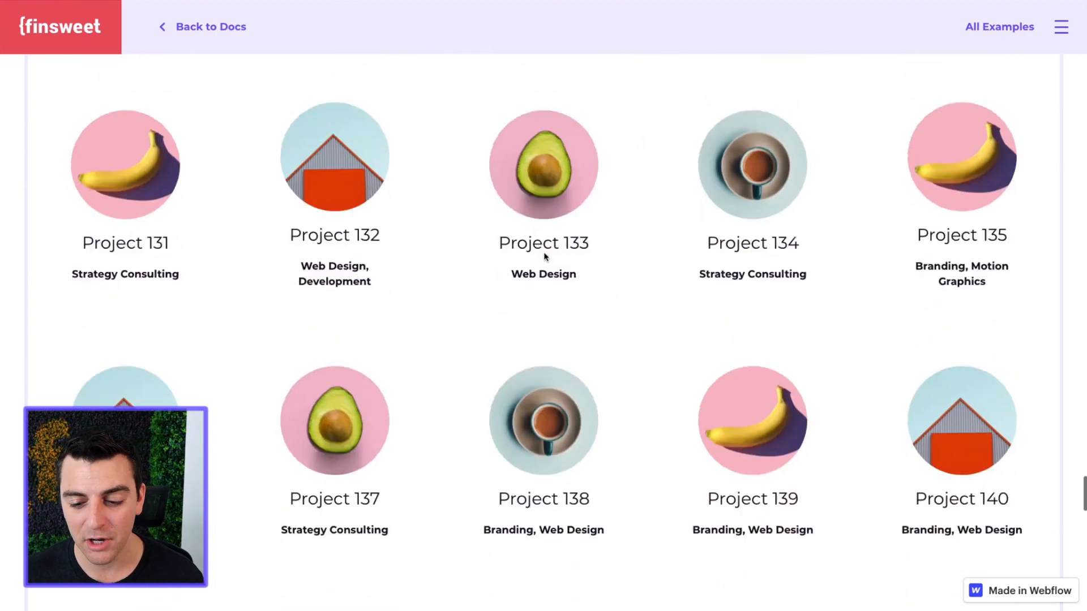
pyautogui.scroll(-3)
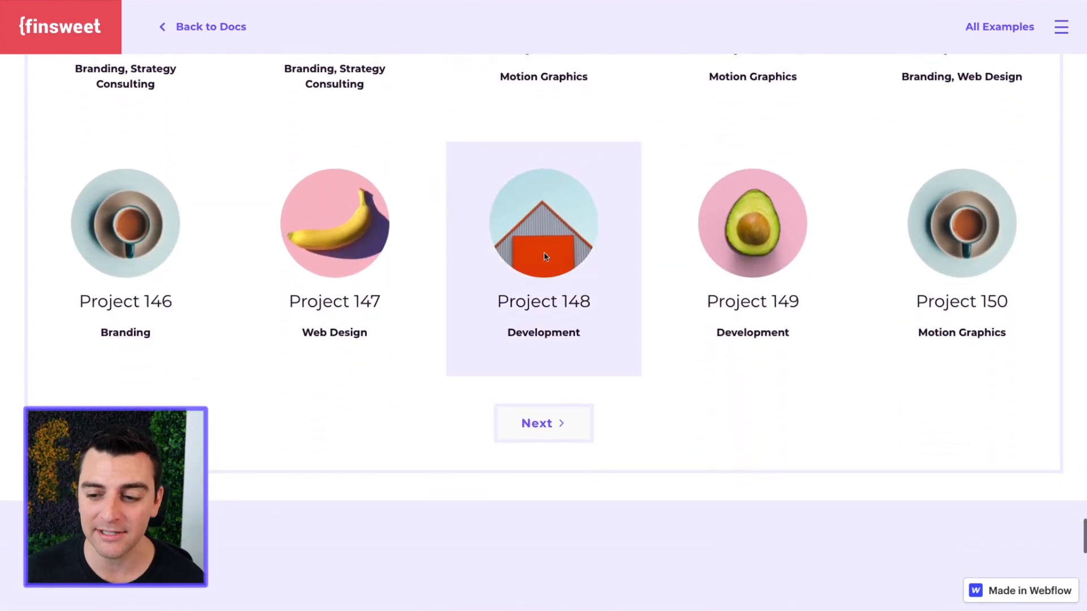
pyautogui.moveTo(946, 321)
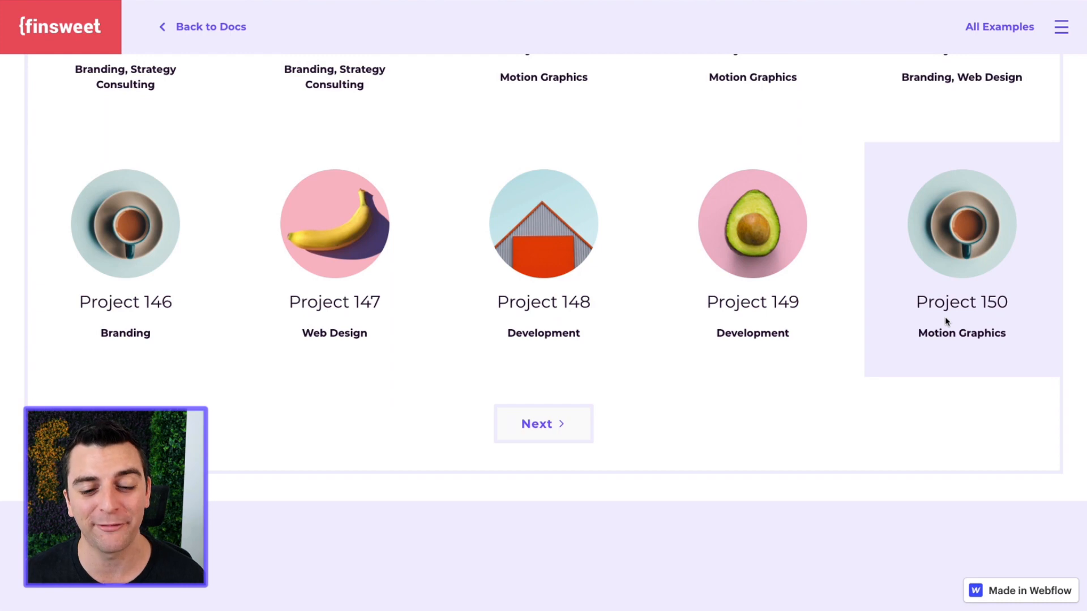
pyautogui.click(543, 424)
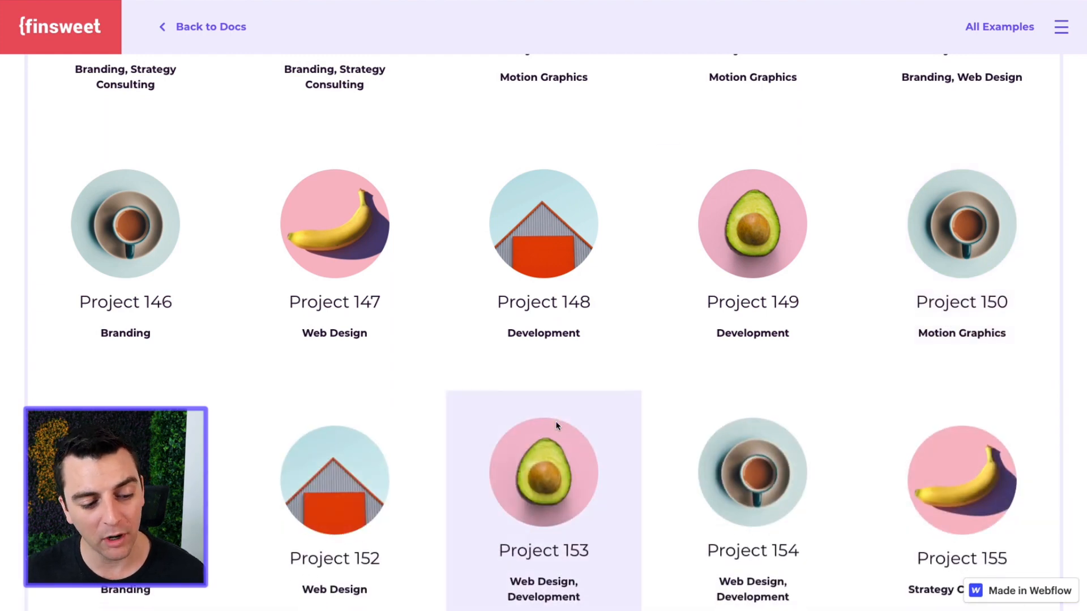
pyautogui.scroll(-3)
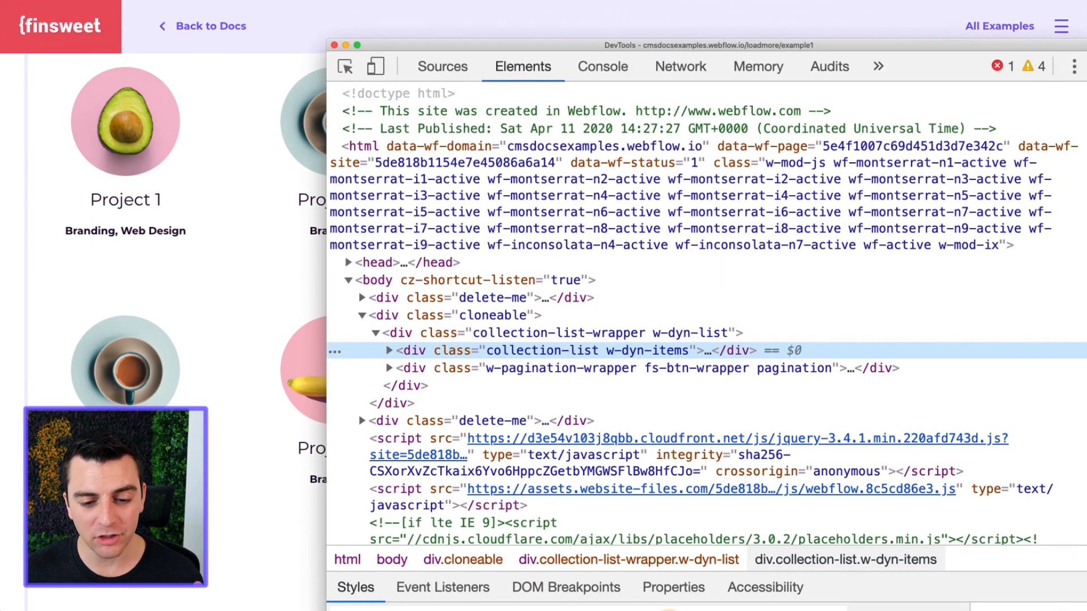
pyautogui.moveTo(542, 421)
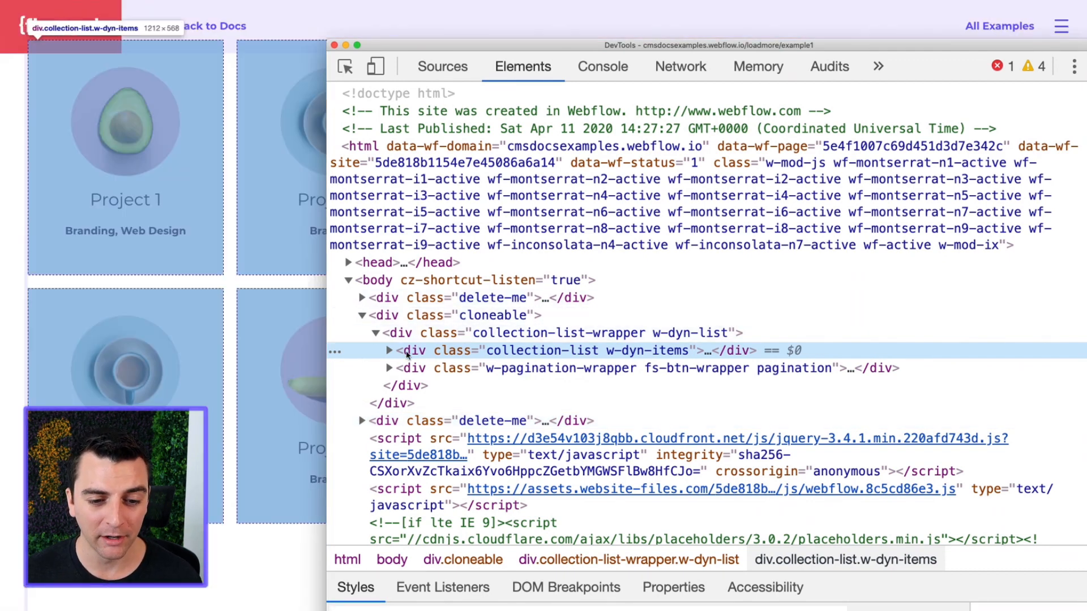
# Step: Select the div.collection-list w-dyn-items element in DevTools to examine its markup
pyautogui.click(389, 351)
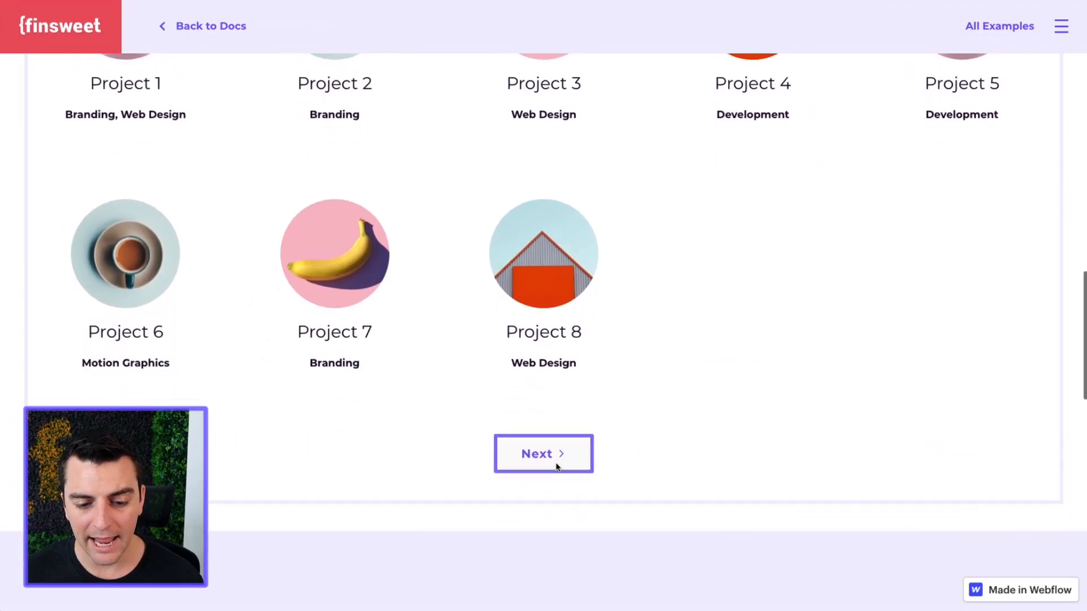
# Step: Load projects 9 through 16 beneath the first eight and scroll to view them
pyautogui.click(543, 453)
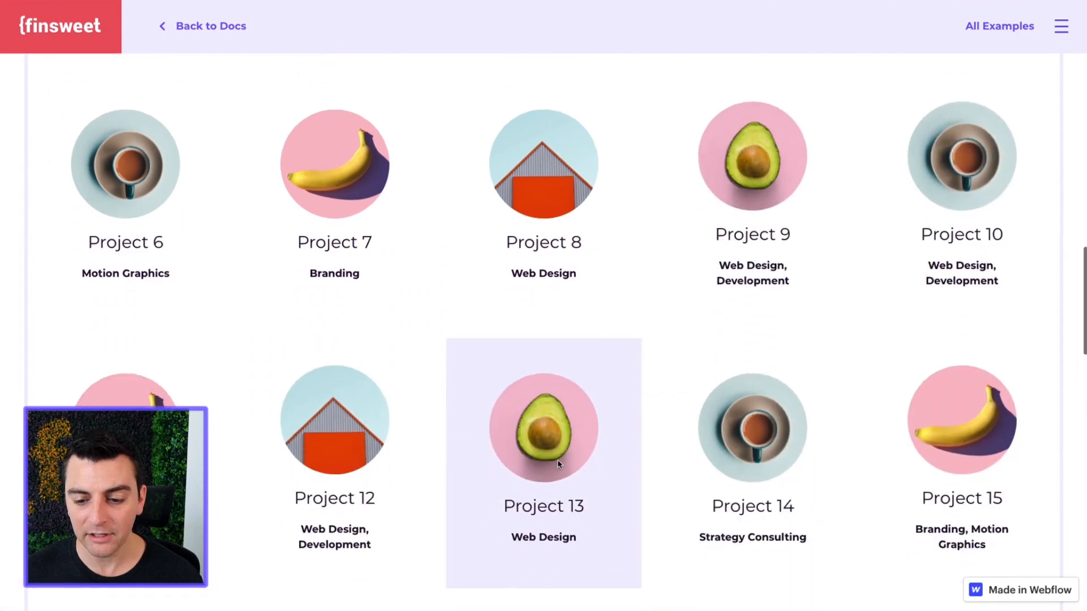
pyautogui.scroll(-3)
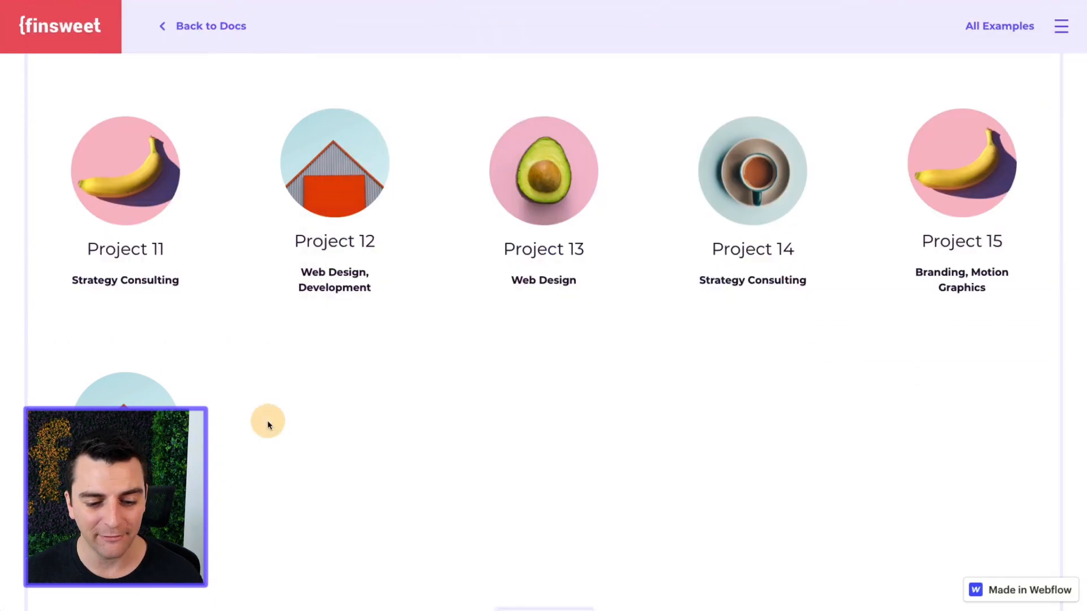
pyautogui.scroll(-3)
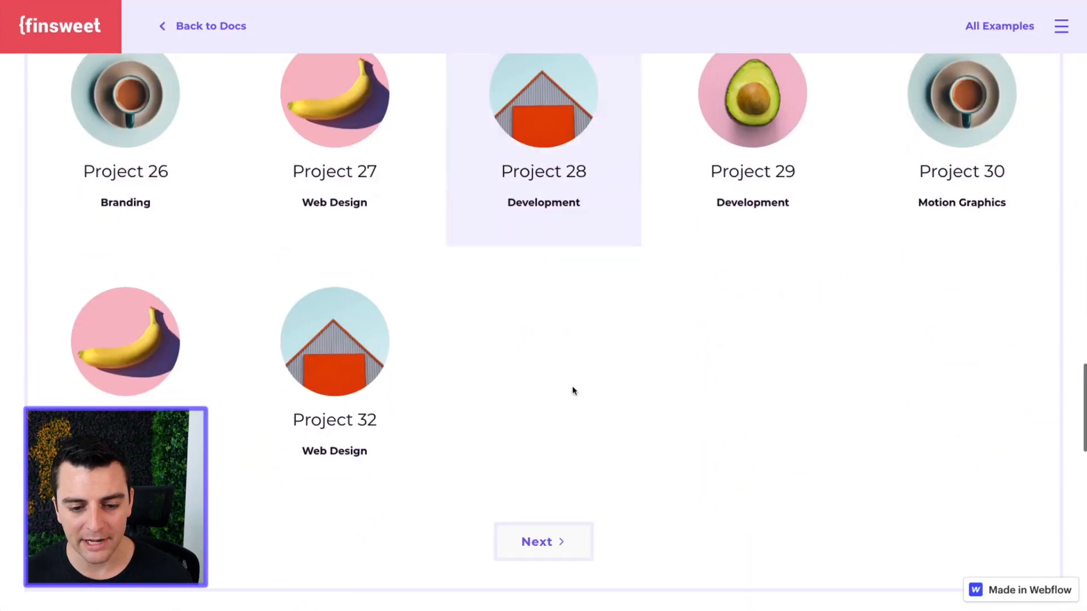
# Step: Load another batch of projects beyond Project 32 into the example list
pyautogui.click(543, 541)
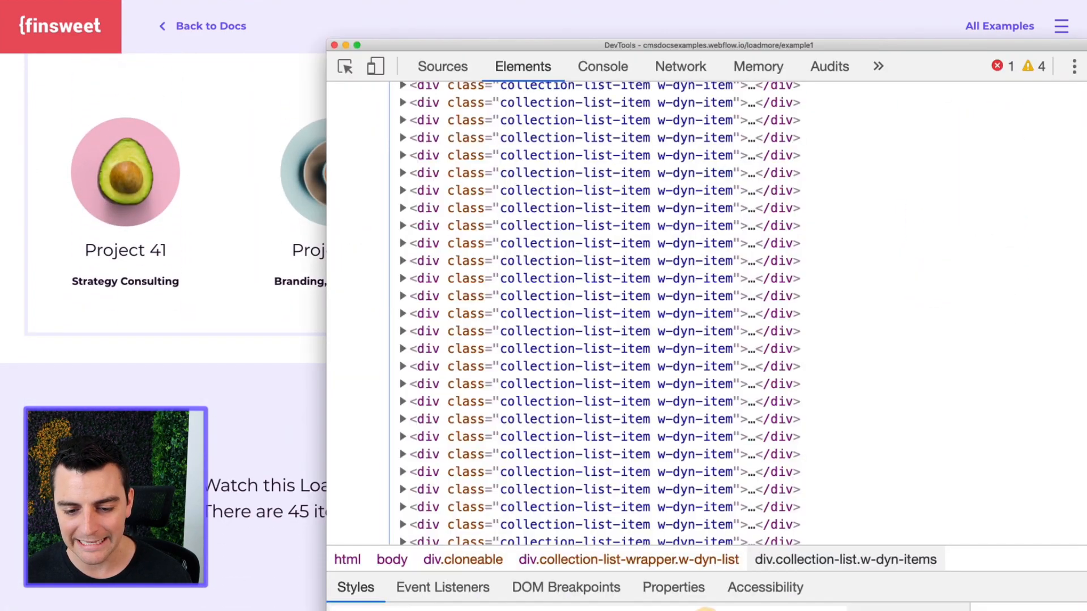
pyautogui.scroll(-3)
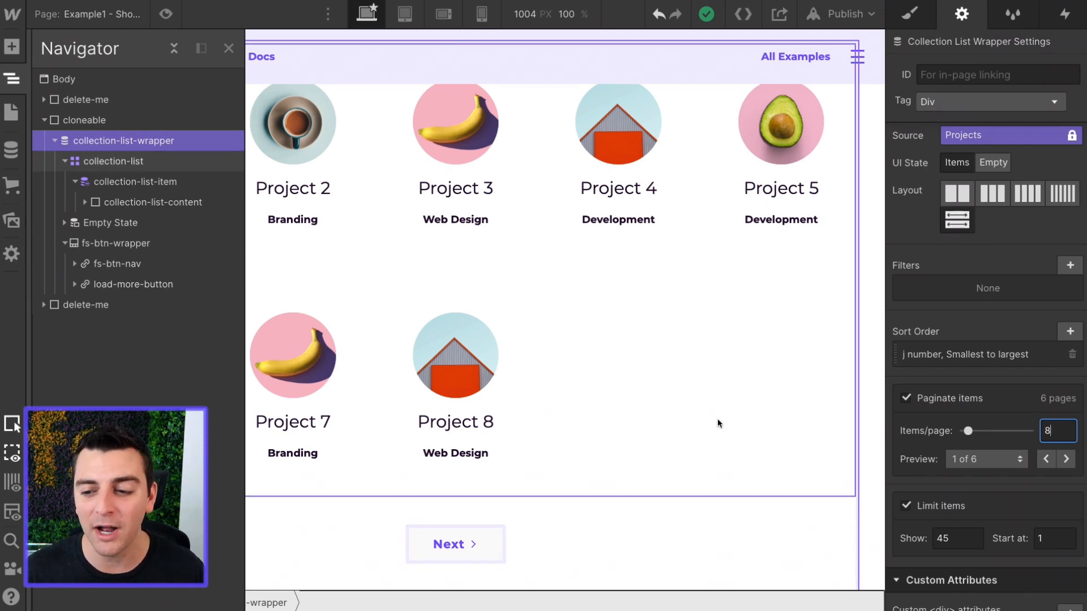
# Step: Set Items/page to 8 (briefly trying 10), giving 6 pages under the 45-item limit
pyautogui.write('10')
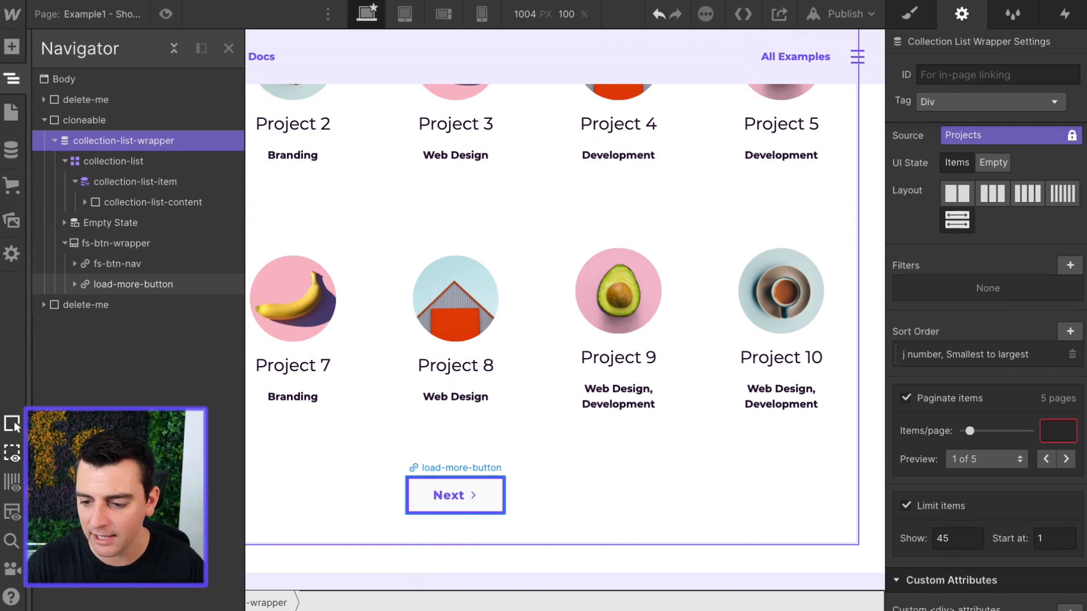
pyautogui.write('8')
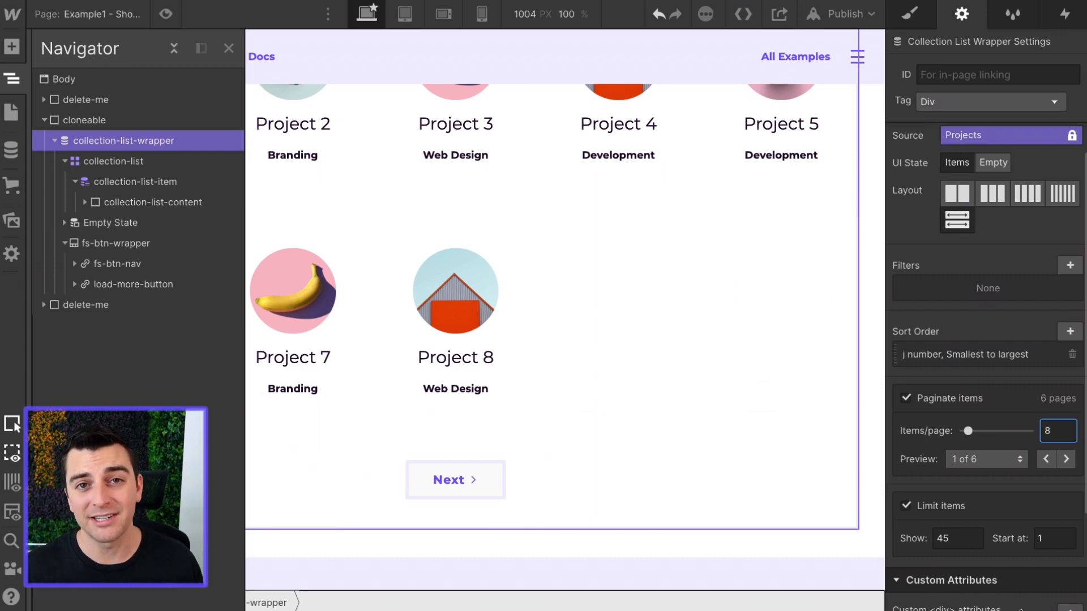
pyautogui.moveTo(1032, 513)
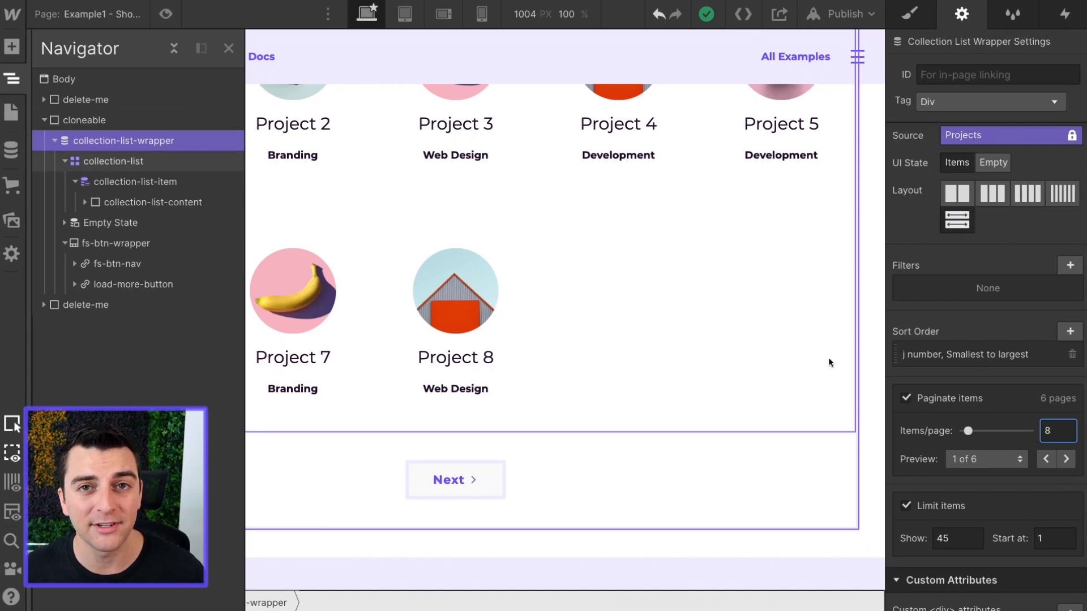
pyautogui.click(455, 480)
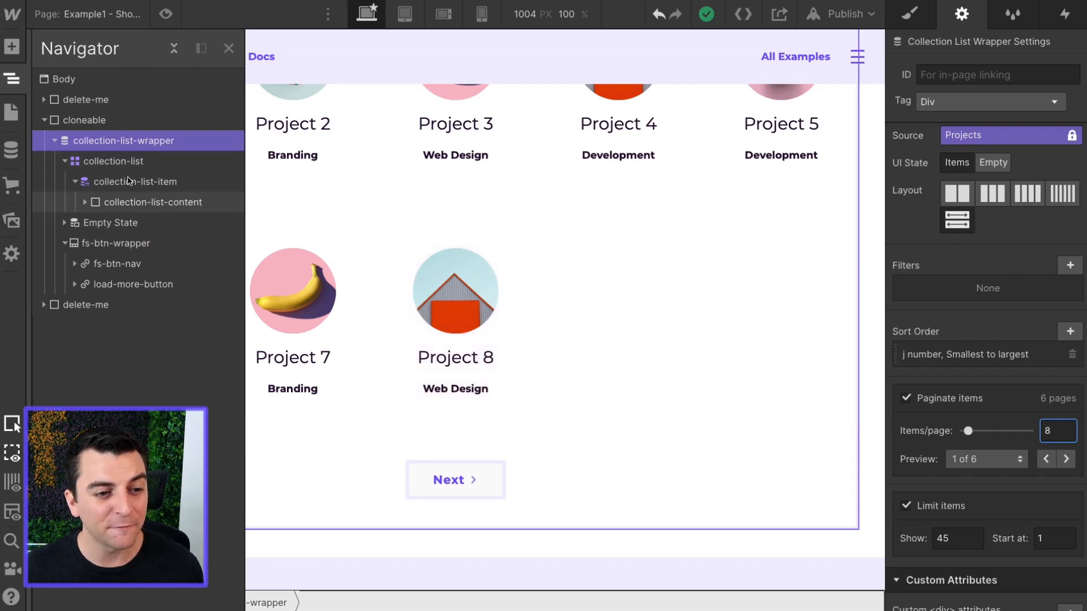
pyautogui.click(109, 161)
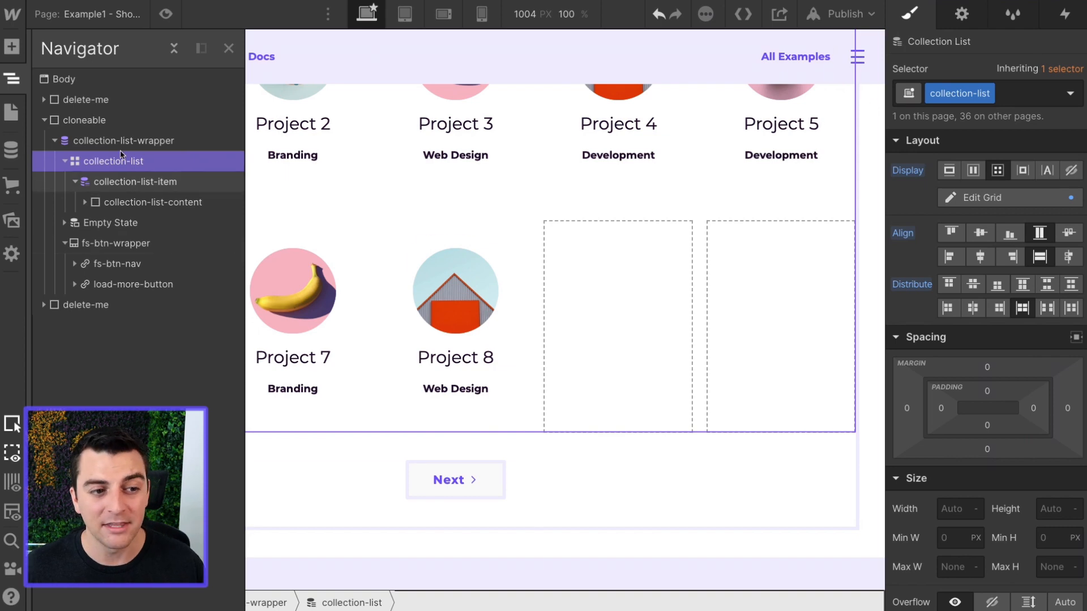
pyautogui.click(125, 141)
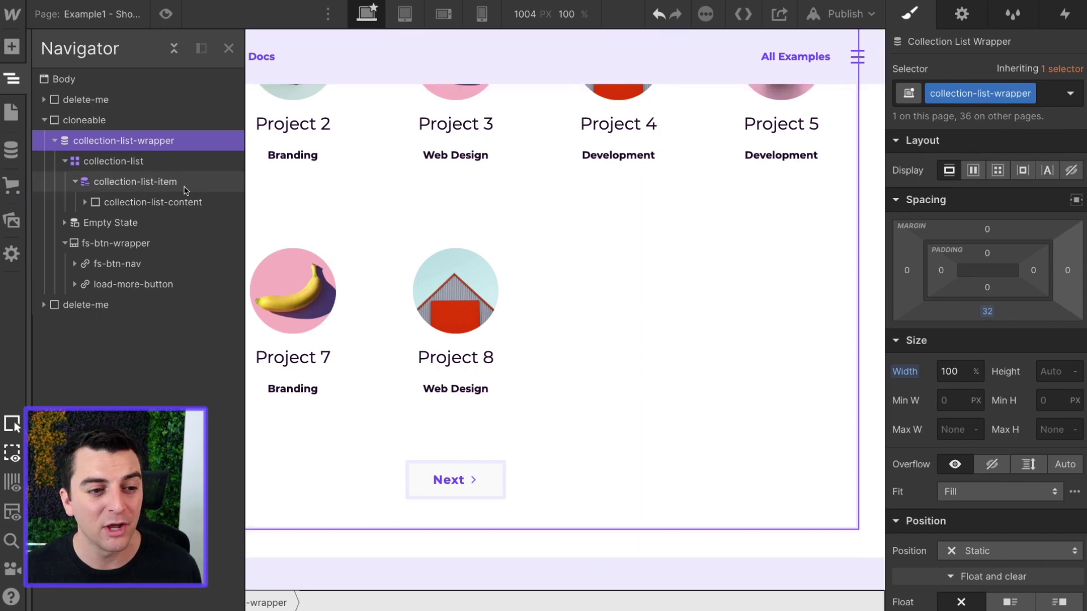
pyautogui.click(111, 161)
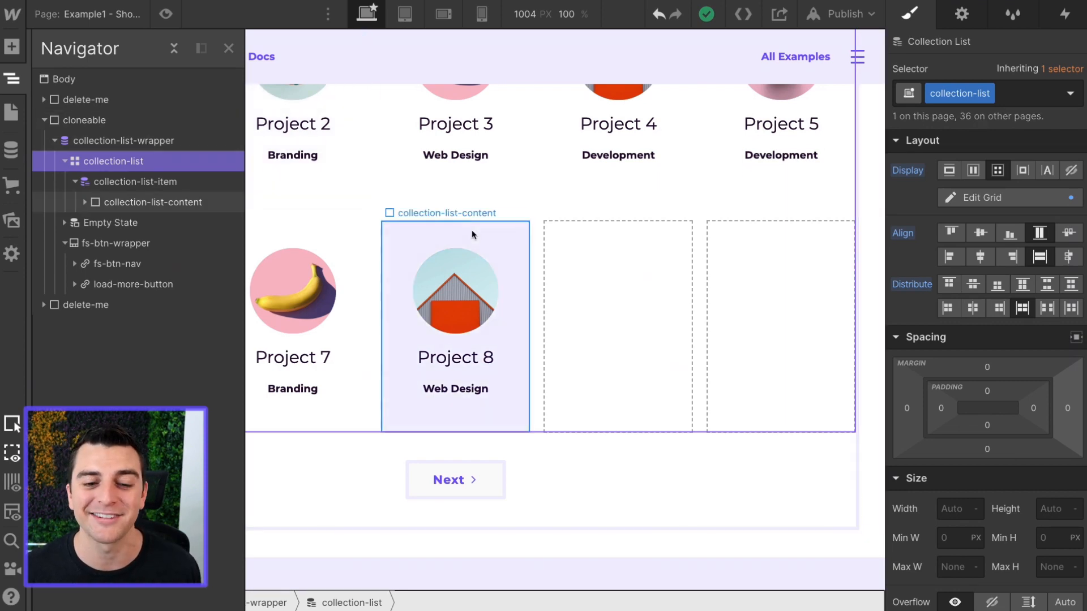
pyautogui.click(455, 480)
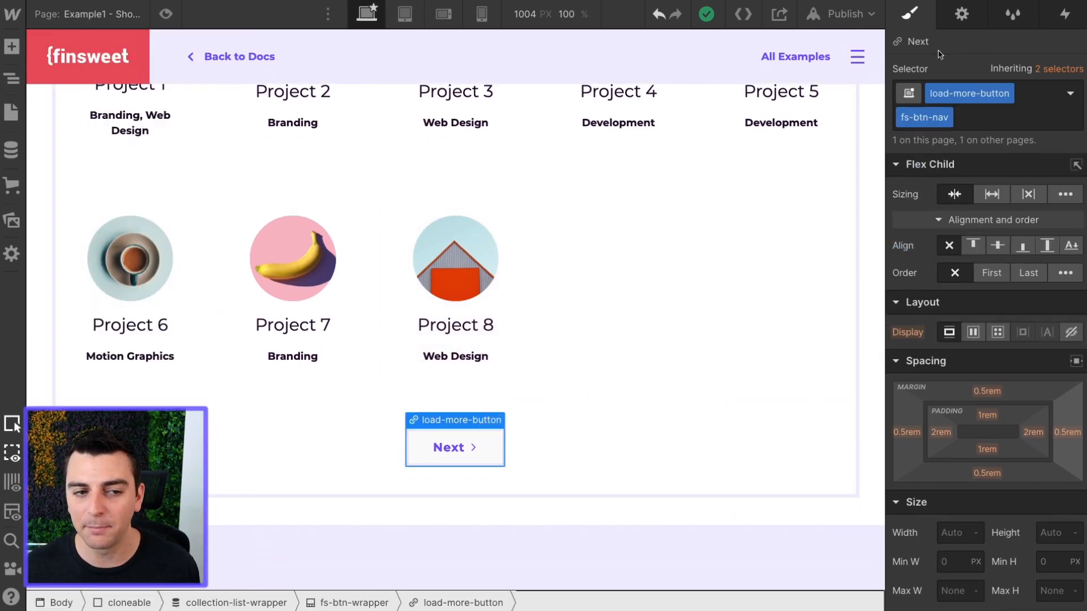
pyautogui.click(9, 75)
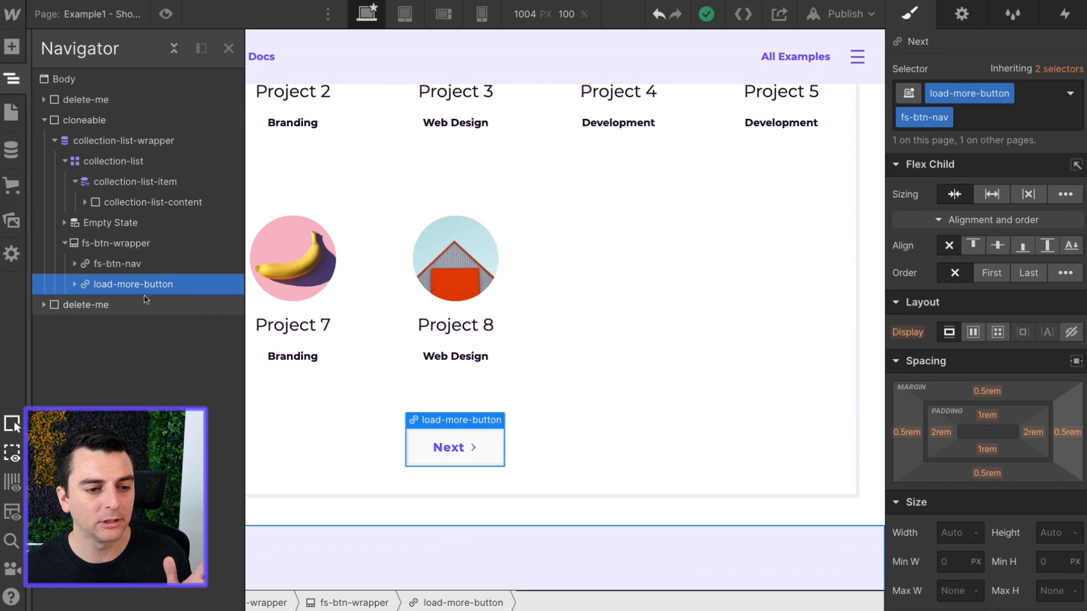
pyautogui.click(116, 264)
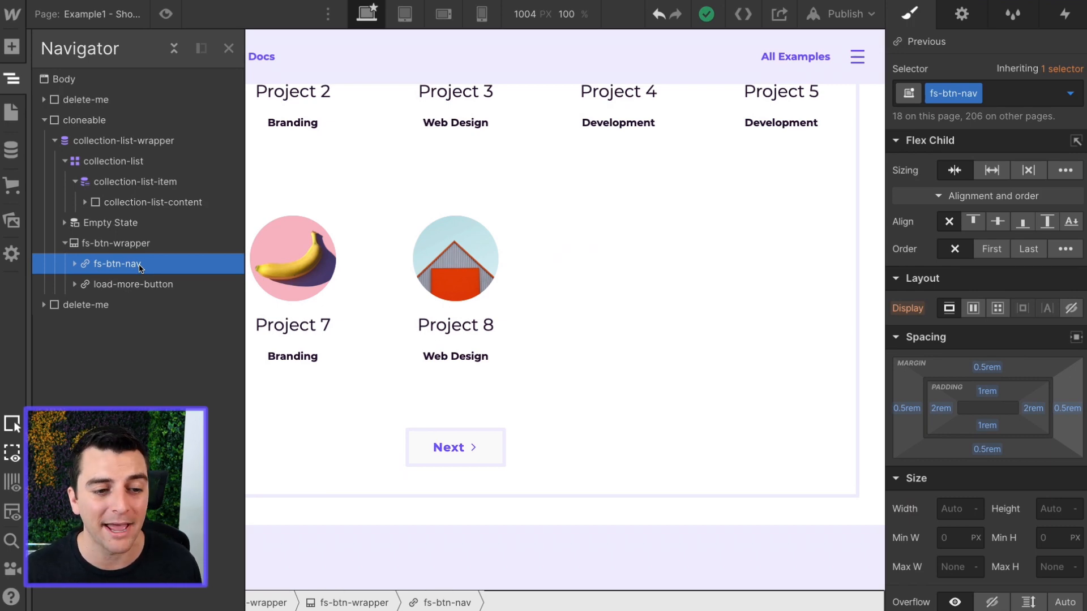
pyautogui.click(133, 284)
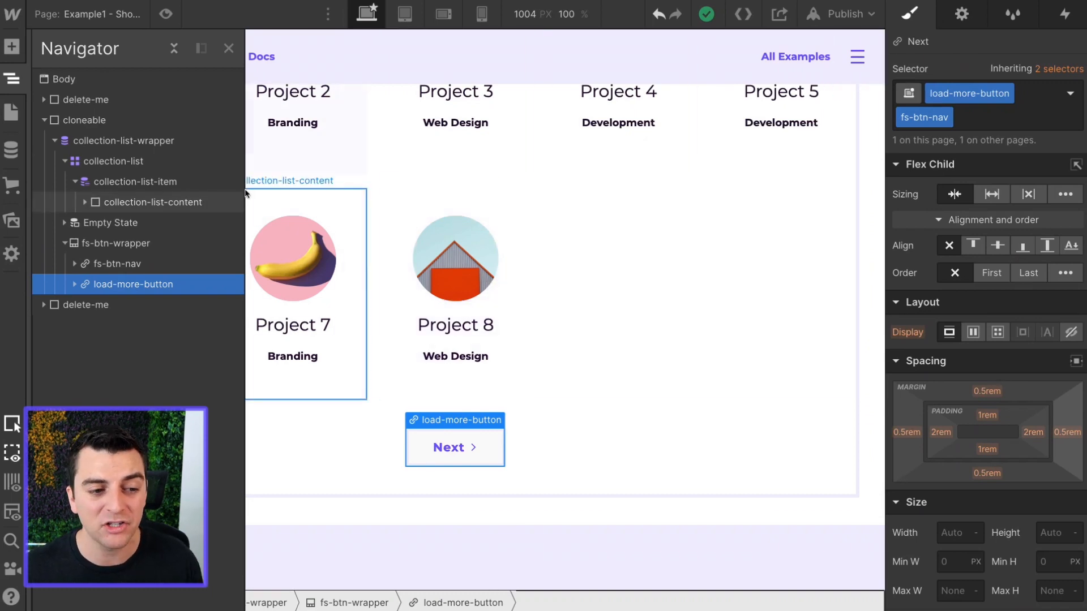
pyautogui.click(115, 242)
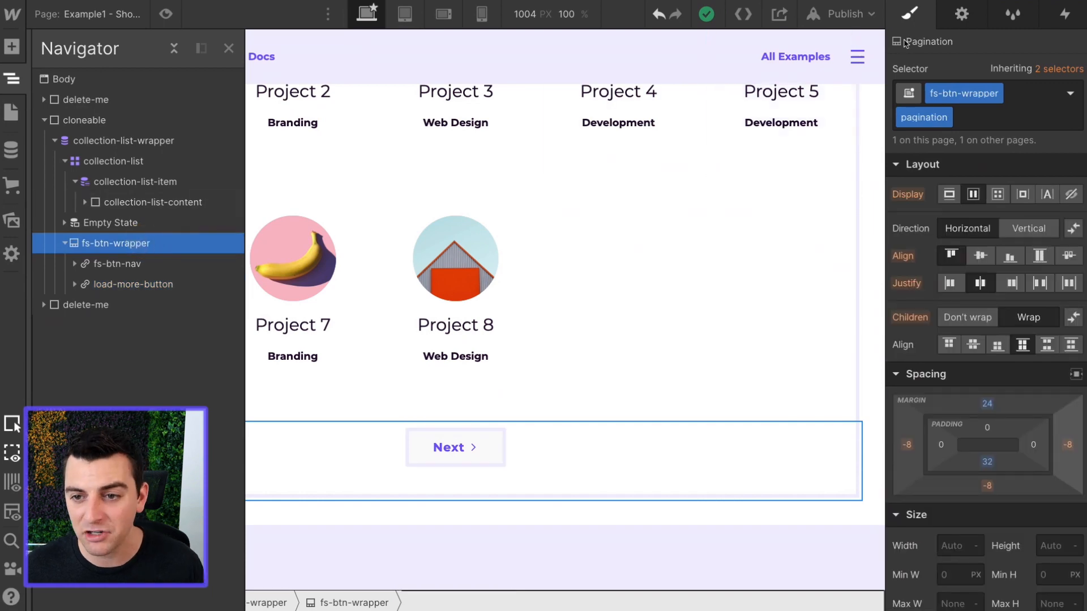
pyautogui.moveTo(136, 285)
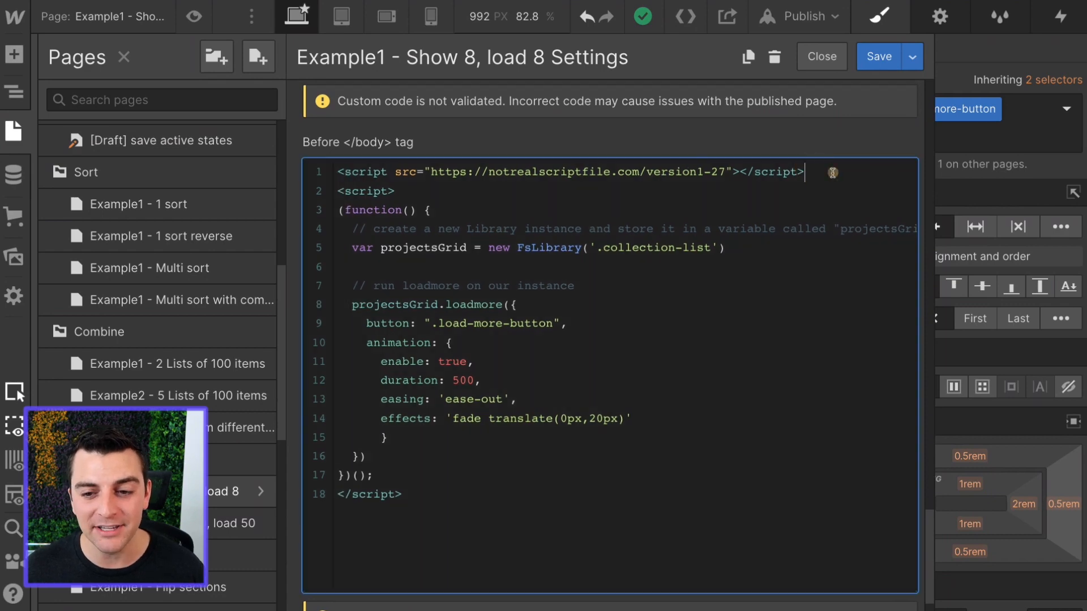
# Step: Highlight the script include, FsLibrary instance, projectsGrid variable and load-more-button class in the custom code
pyautogui.tripleClick(563, 173)
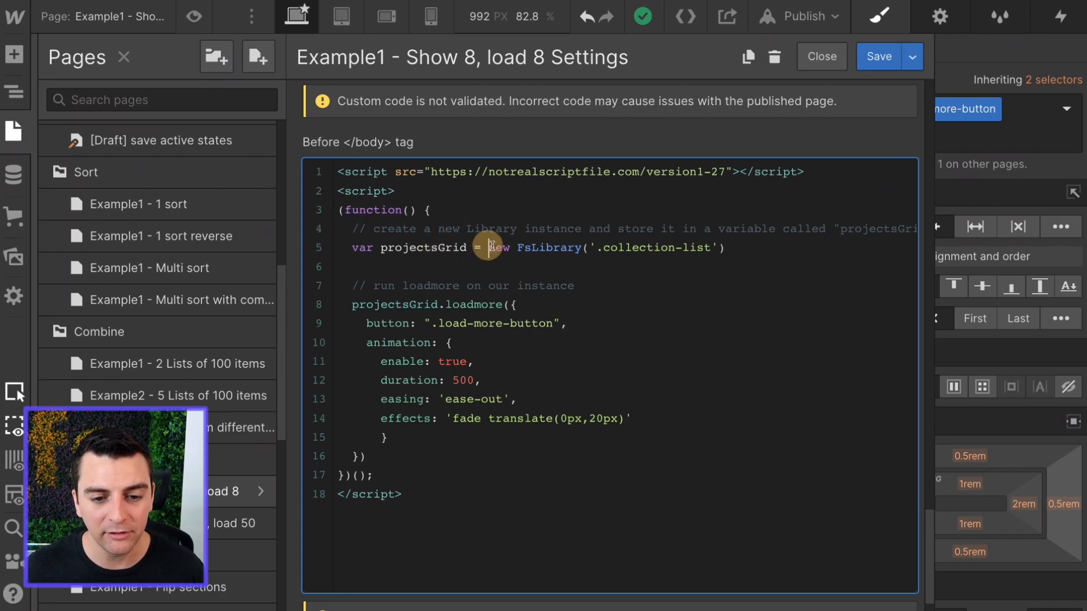
pyautogui.moveTo(488, 248); pyautogui.dragTo(585, 248)
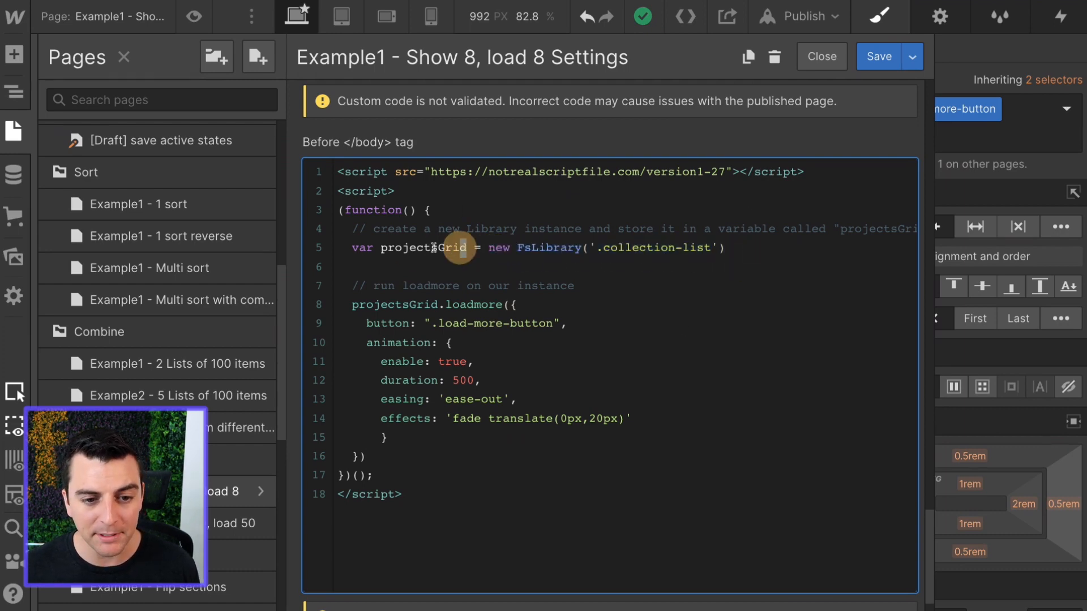
pyautogui.doubleClick(422, 247)
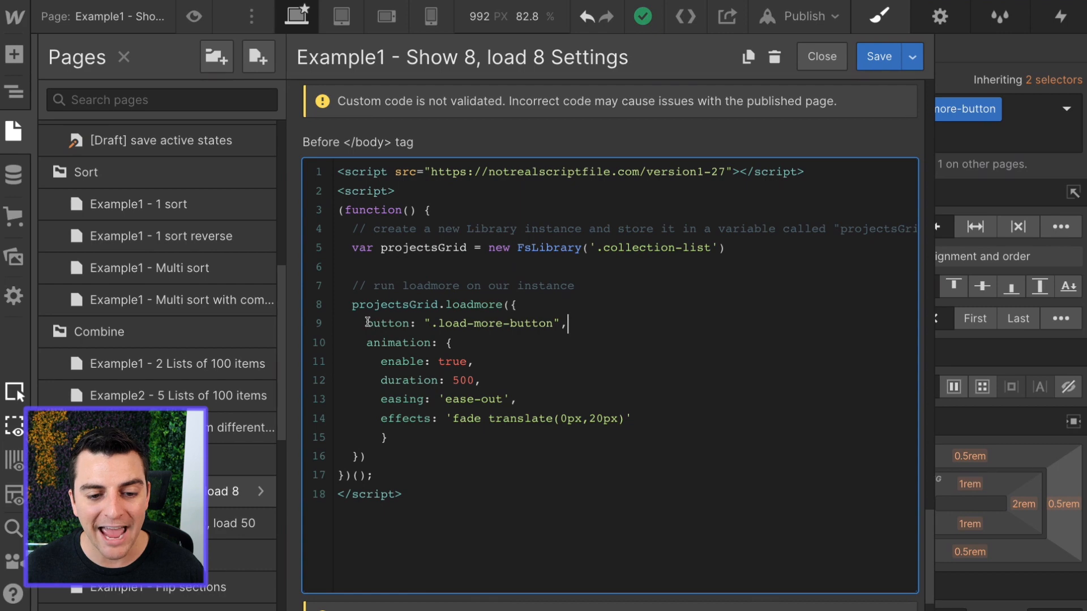
pyautogui.doubleClick(388, 324)
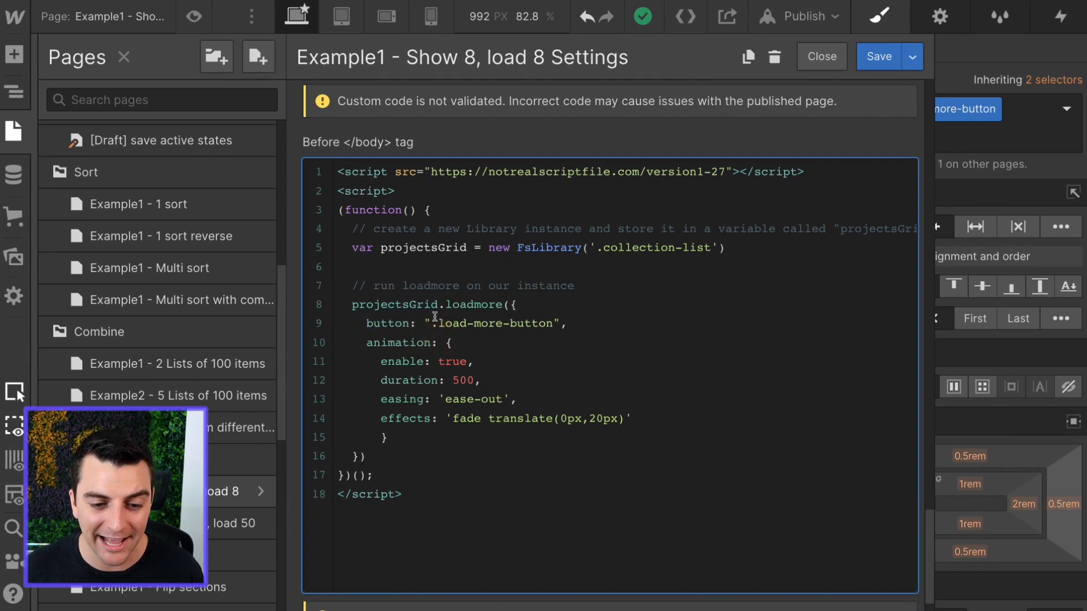
pyautogui.doubleClick(491, 324)
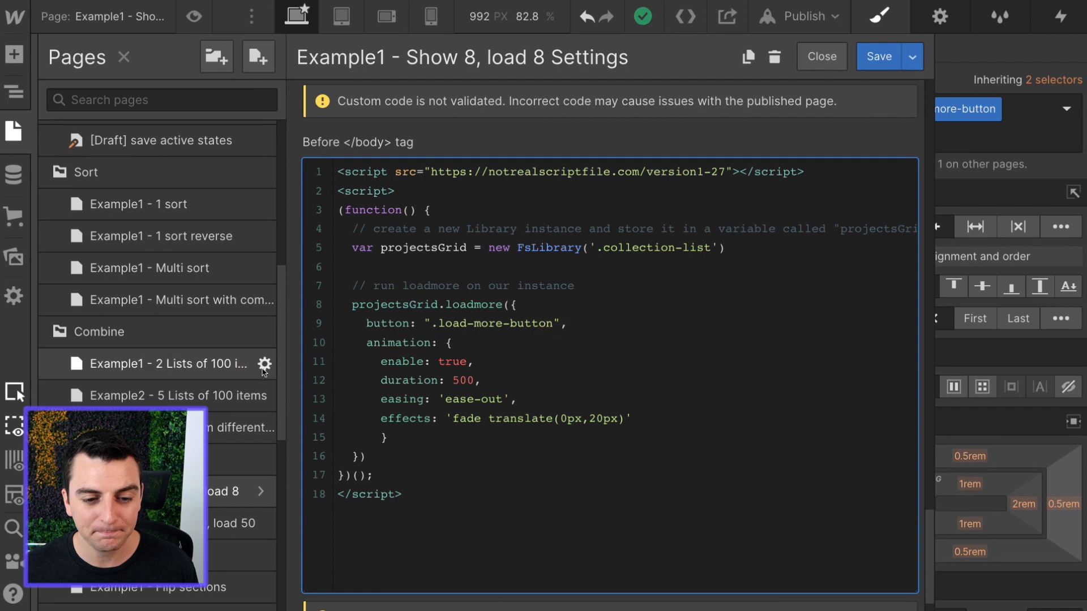
pyautogui.moveTo(366, 342); pyautogui.dragTo(471, 417)
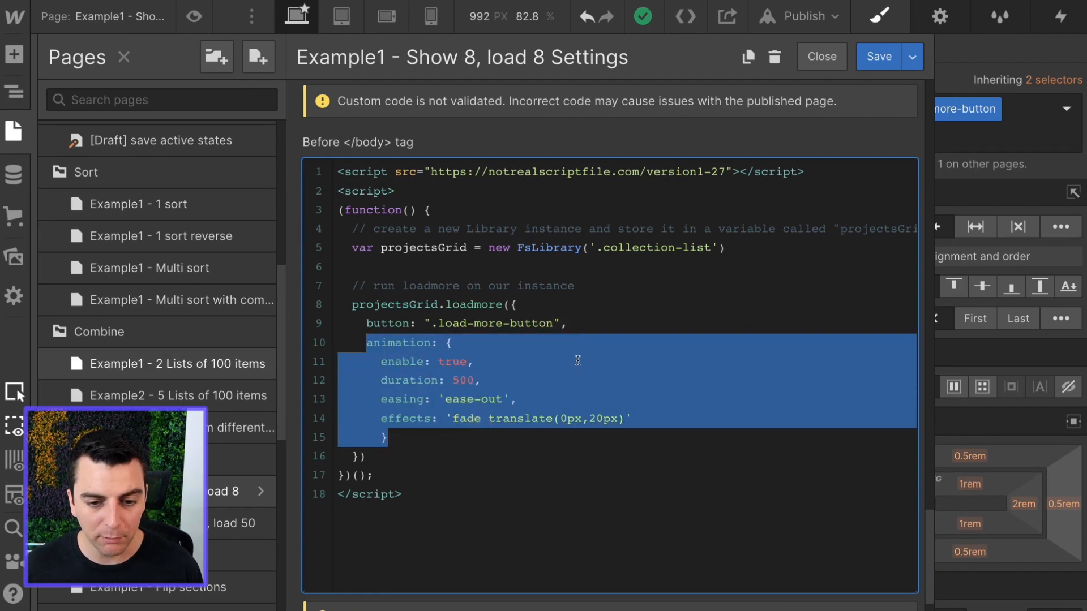
pyautogui.press('Delete')
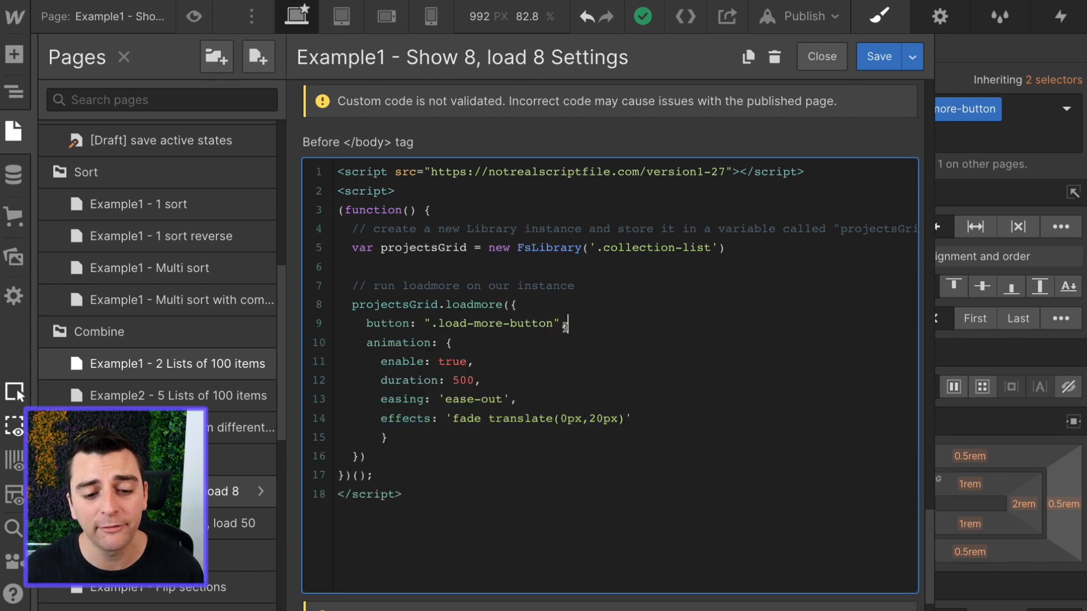
pyautogui.doubleClick(450, 361)
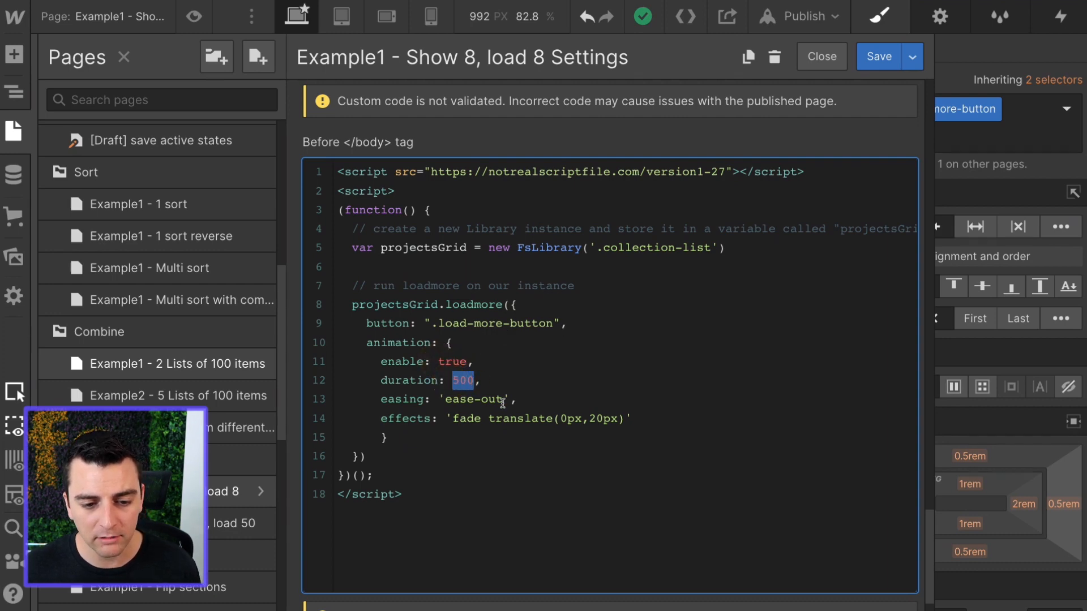
pyautogui.doubleClick(474, 399)
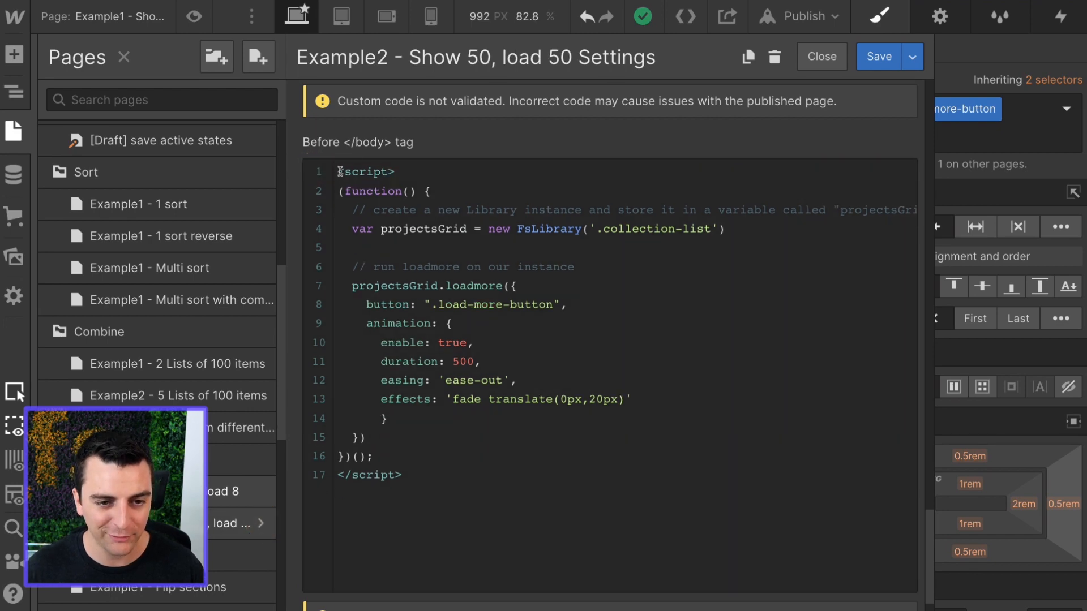
pyautogui.write('<script src="https://notrealscriptfile.com/version1-27"></script>')
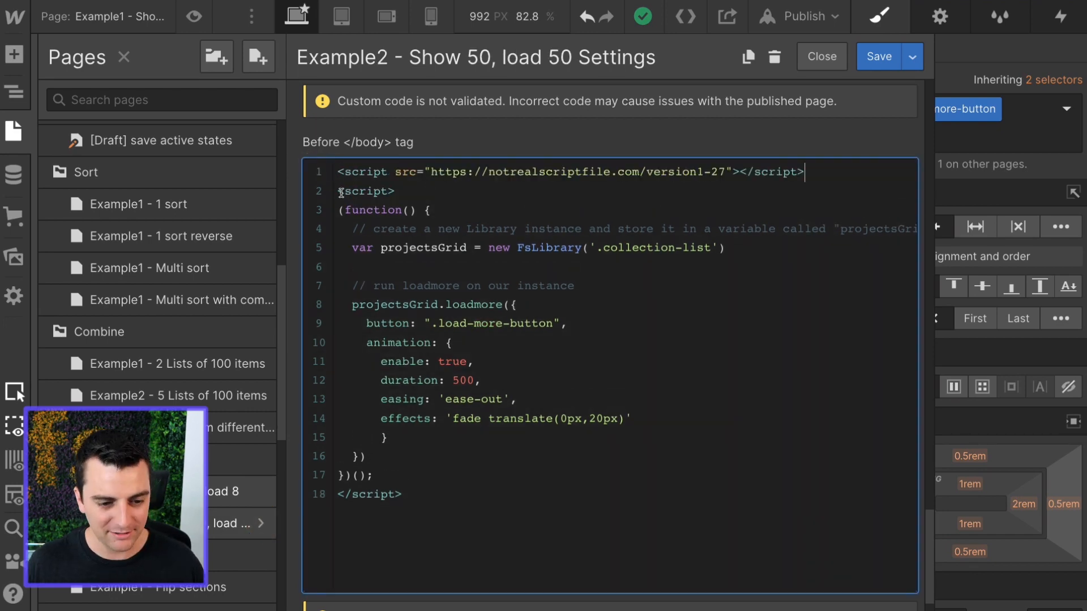
pyautogui.click(822, 56)
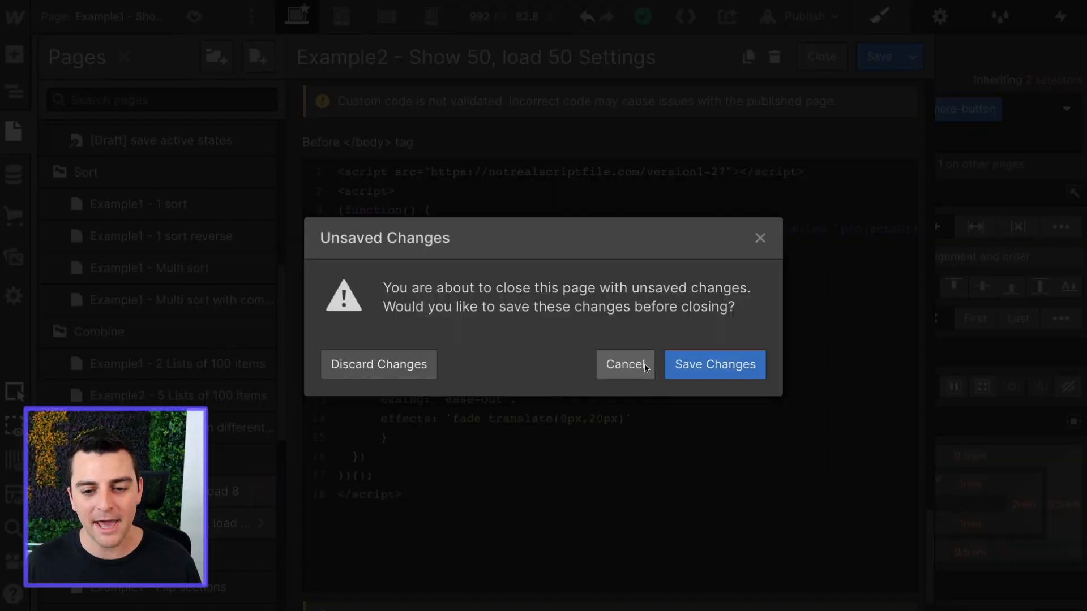
pyautogui.click(625, 365)
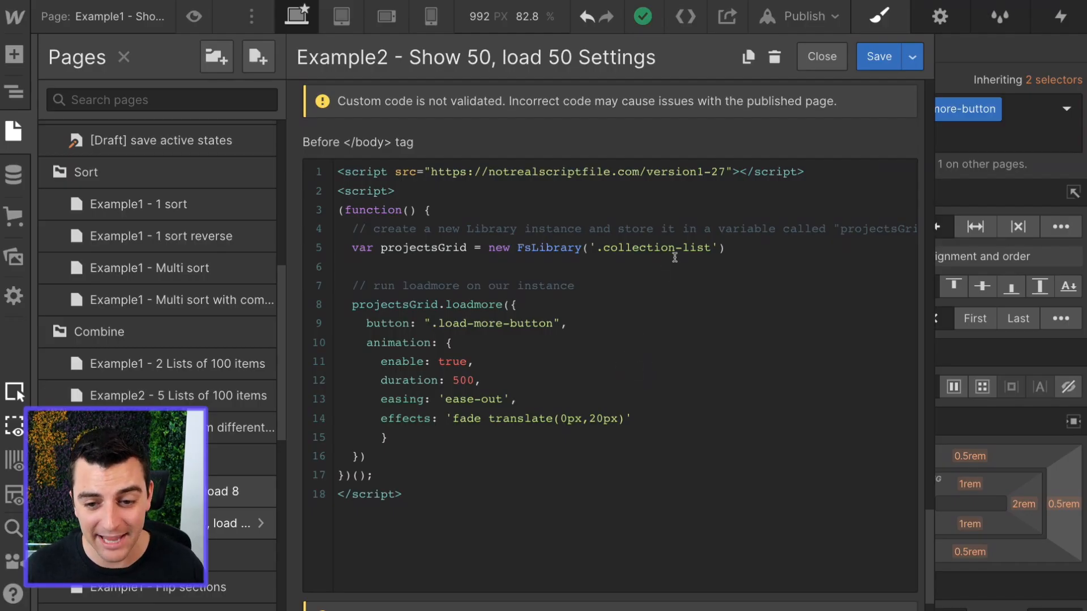
pyautogui.doubleClick(653, 248)
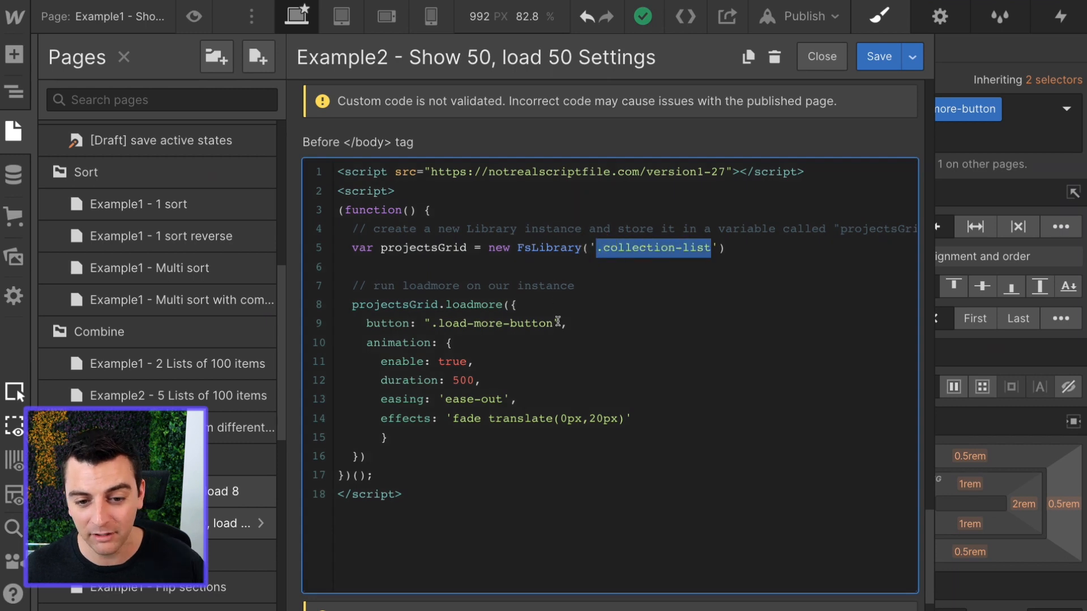